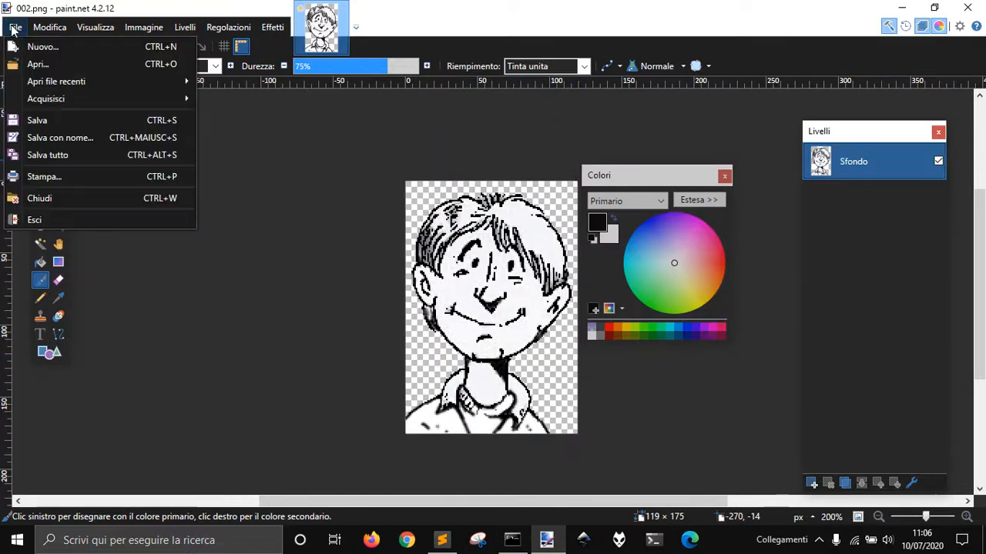
- Save the face drawing as 002.png in the subsurface\img folder with default PNG settings
{"action": "left_click", "coordinate": [60, 137]}
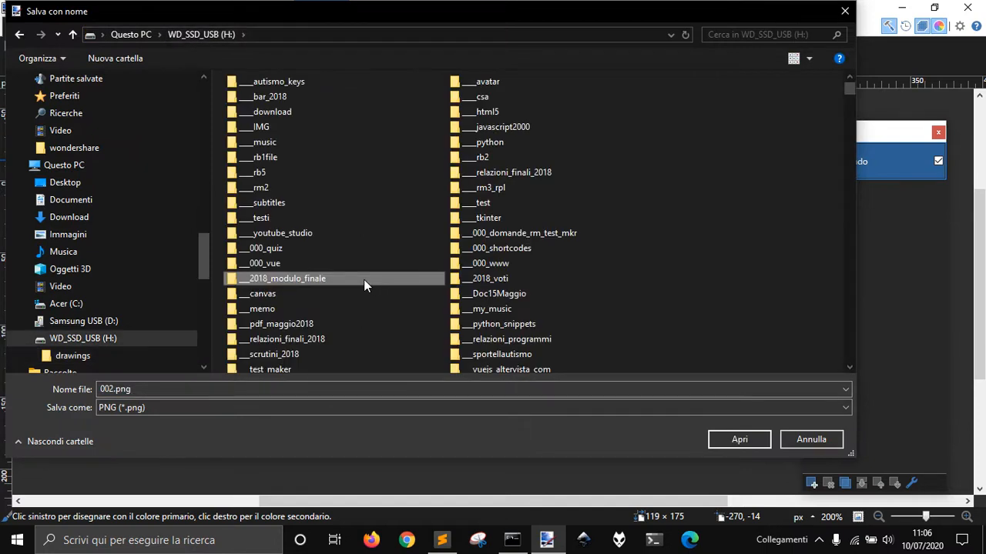
{"action": "mouse_move", "coordinate": [365, 279]}
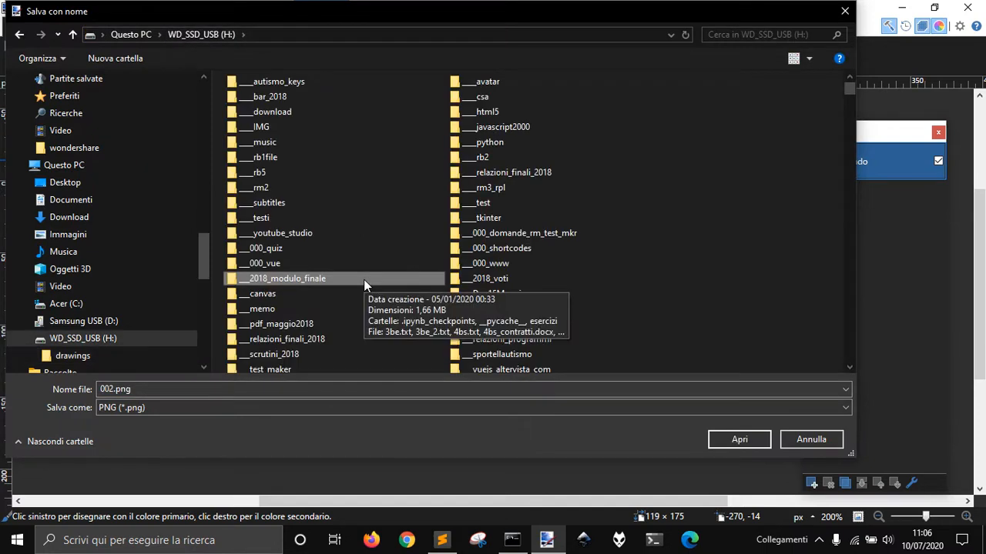
{"action": "scroll", "scroll_direction": "down", "scroll_amount": 3}
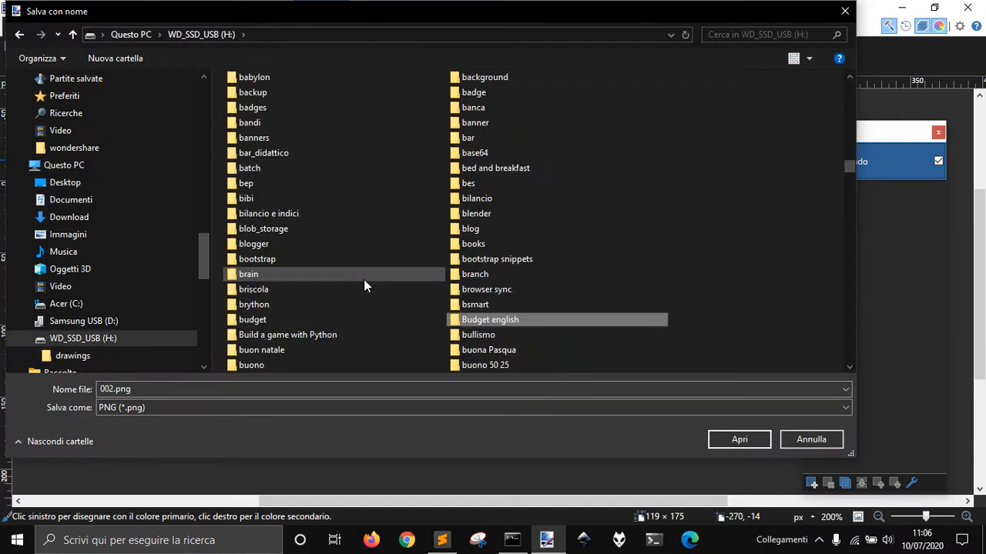
{"action": "scroll", "scroll_direction": "down", "scroll_amount": 3}
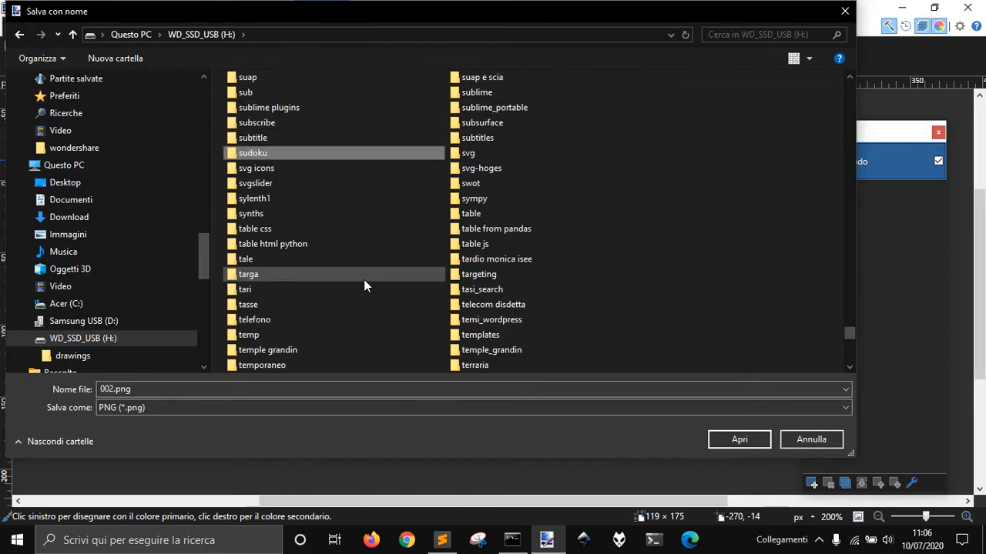
{"action": "double_click", "coordinate": [483, 122]}
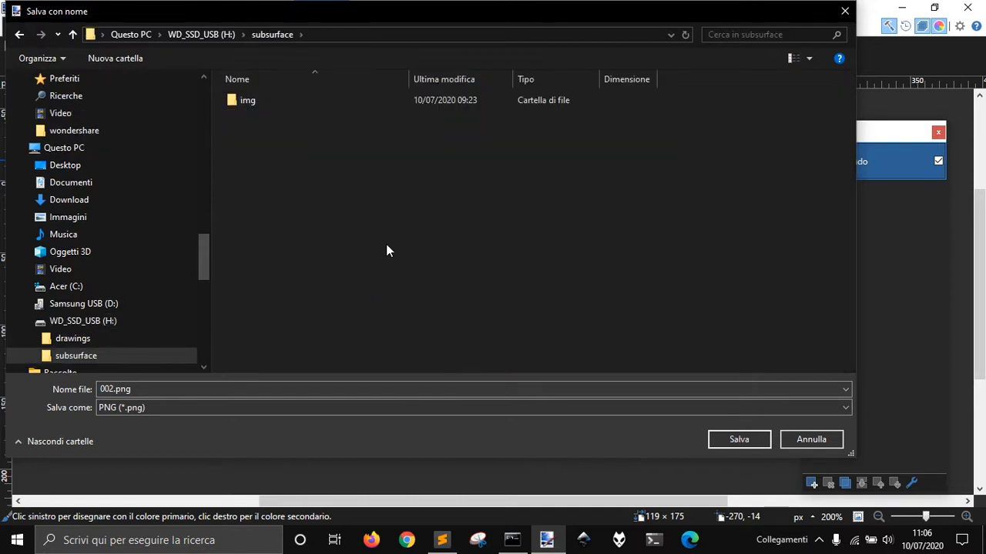
{"action": "double_click", "coordinate": [247, 100]}
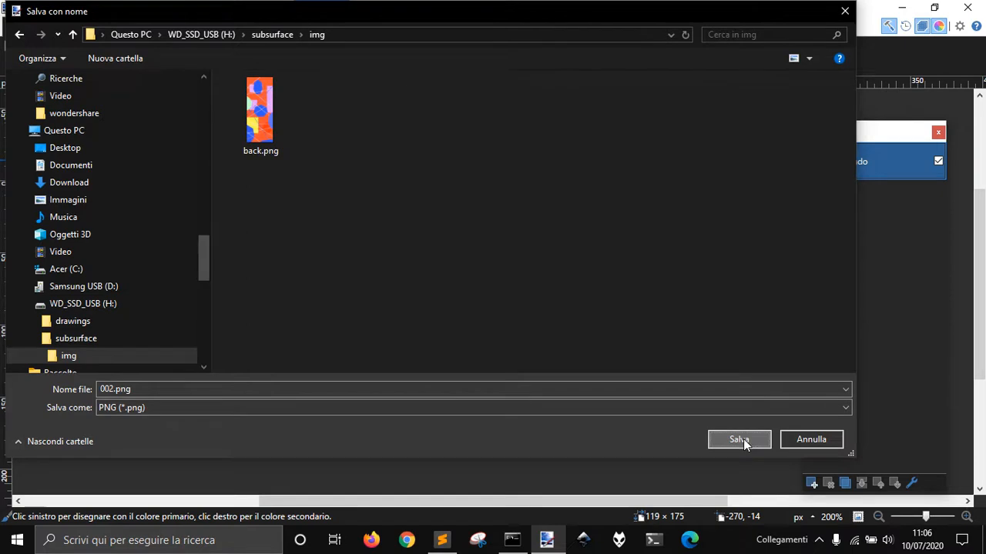
{"action": "left_click", "coordinate": [739, 439]}
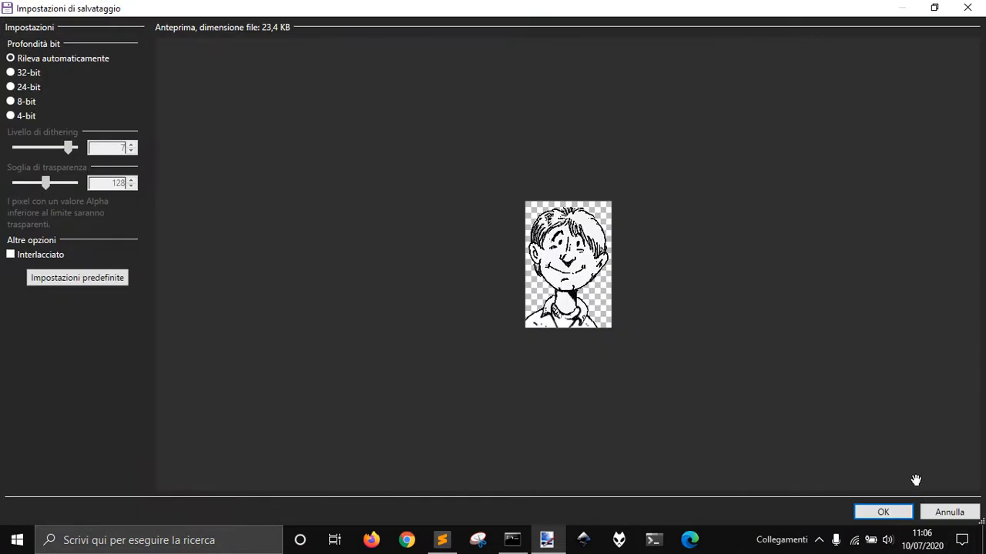
{"action": "left_click", "coordinate": [883, 512]}
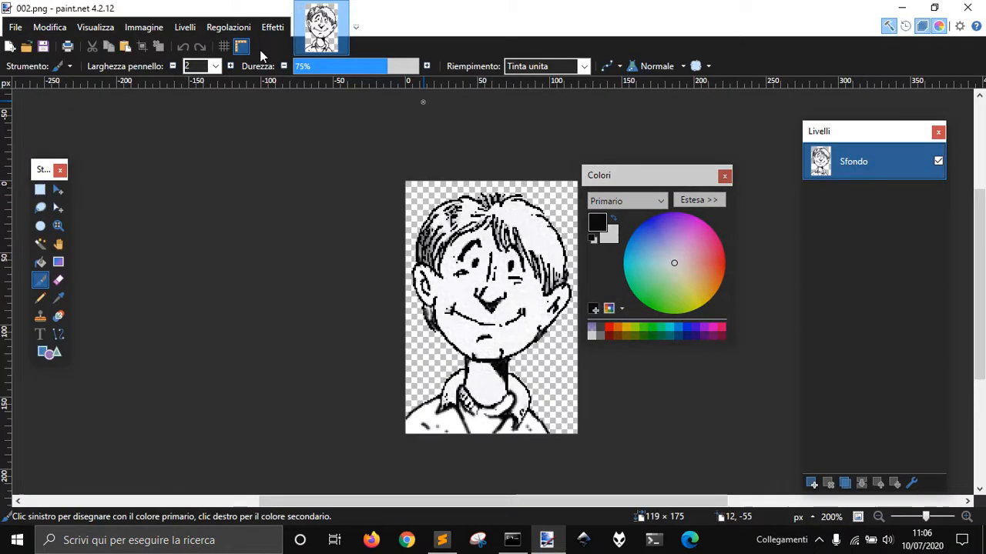
- Open the Canvas Size dialog to read the 119 × 175 pixel image dimensions
{"action": "left_click", "coordinate": [143, 27]}
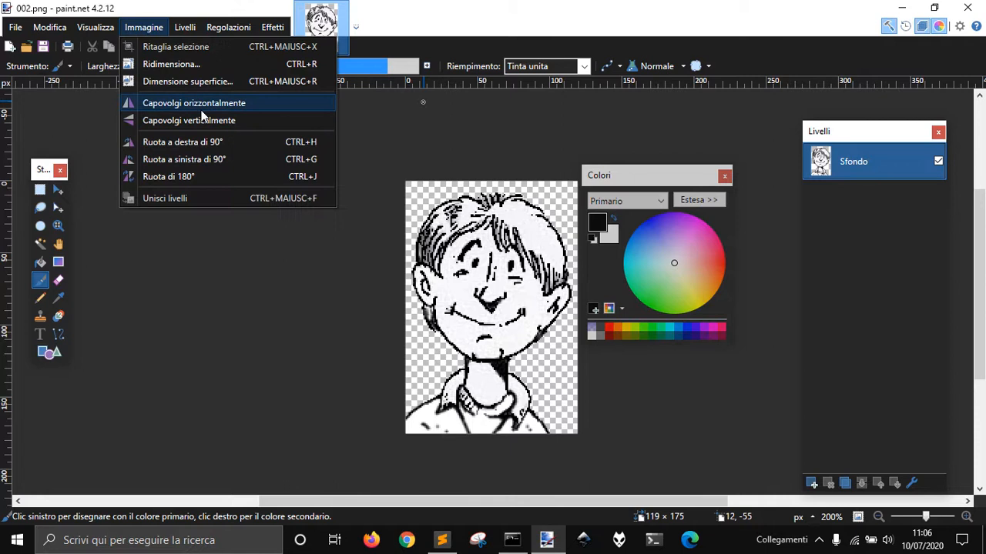
{"action": "left_click", "coordinate": [189, 81]}
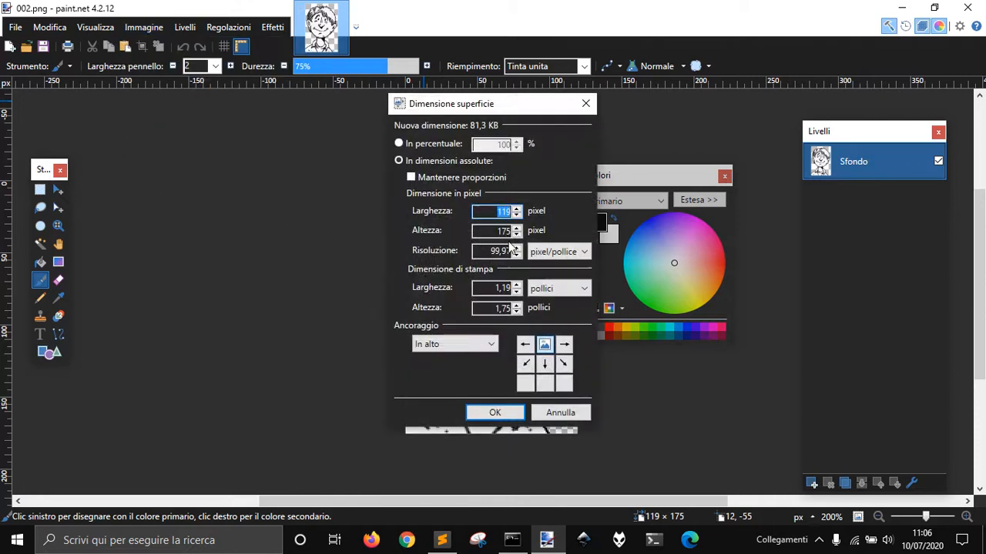
{"action": "mouse_move", "coordinate": [514, 242]}
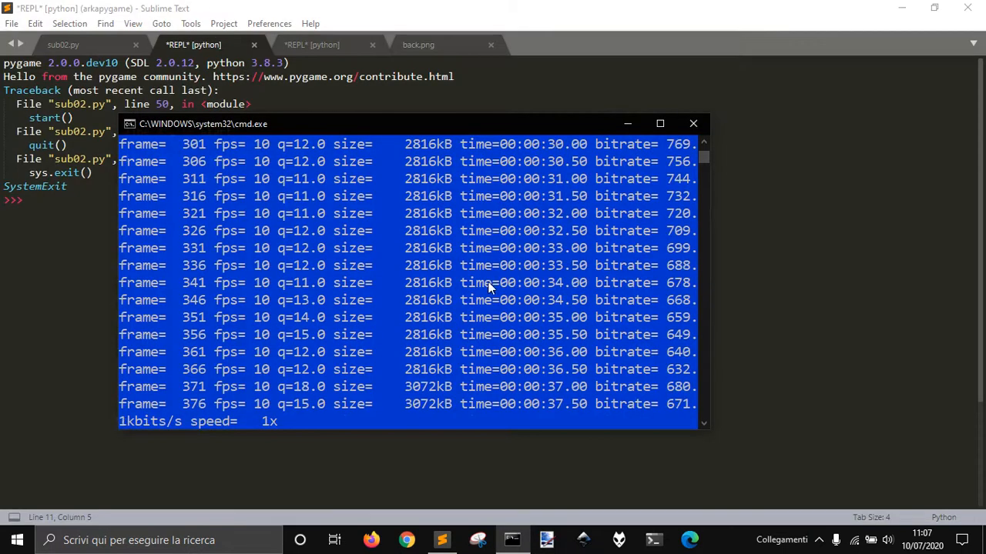
- Add a '# 119 x 175' size comment above the image load line in sub02.py
{"action": "left_click", "coordinate": [693, 123]}
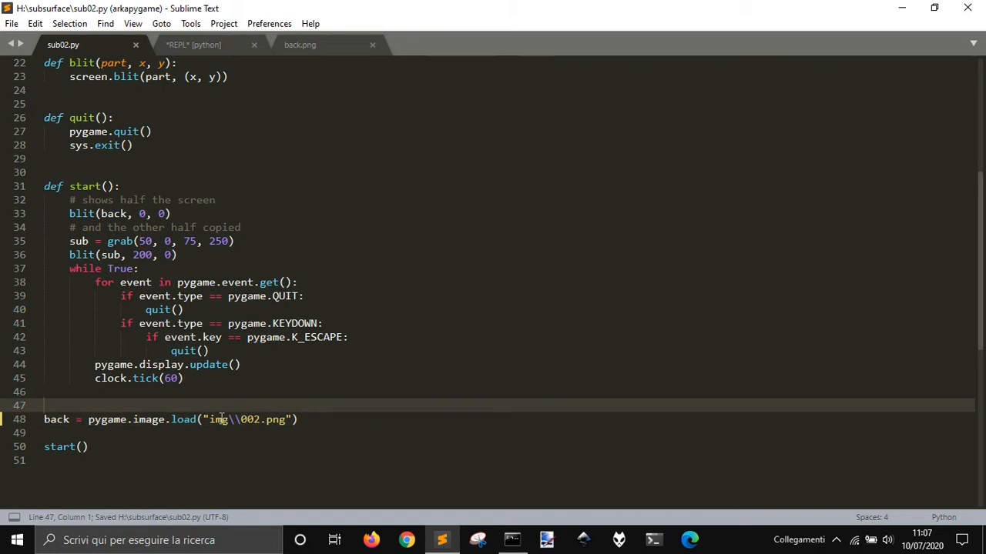
{"action": "type", "text": "# 119"}
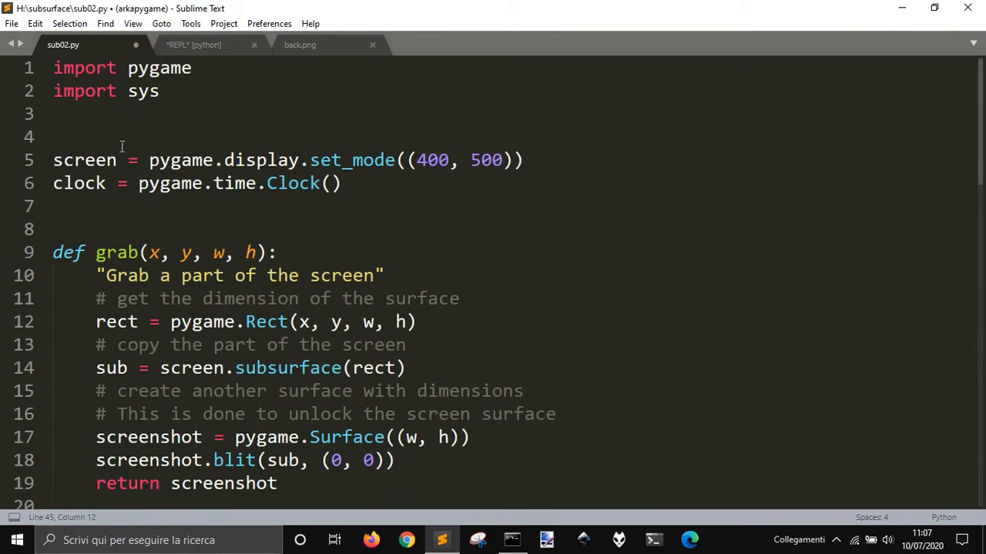
{"action": "scroll", "scroll_direction": "down", "scroll_amount": 3}
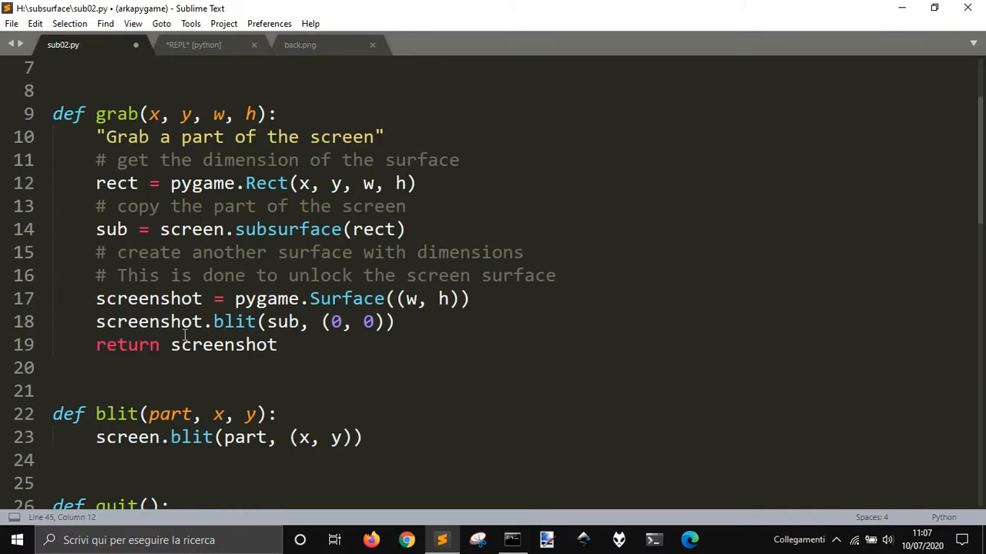
{"action": "key", "text": "ctrl+shift+s"}
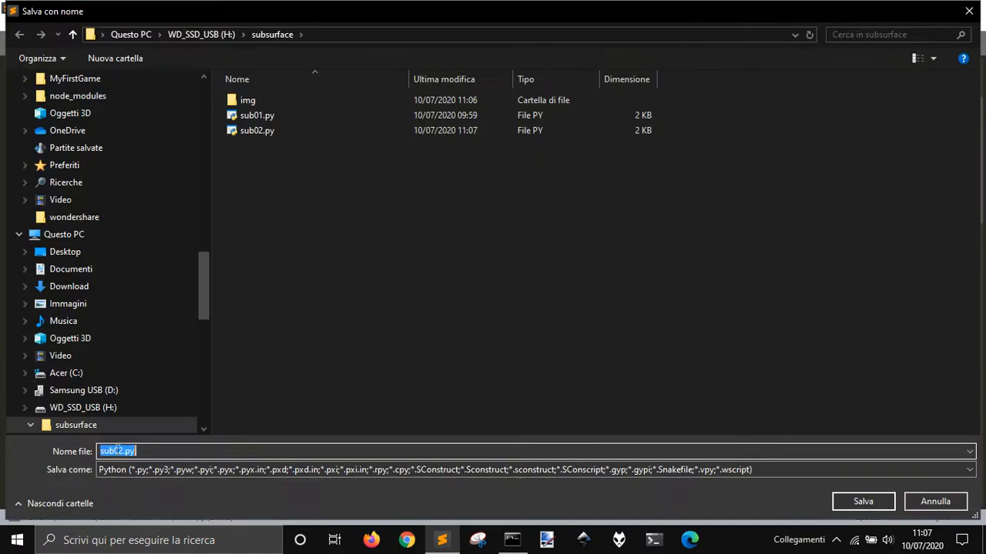
- Save the script as sub03.py and select the 400 × 500 values in set_mode
{"action": "left_click", "coordinate": [862, 501]}
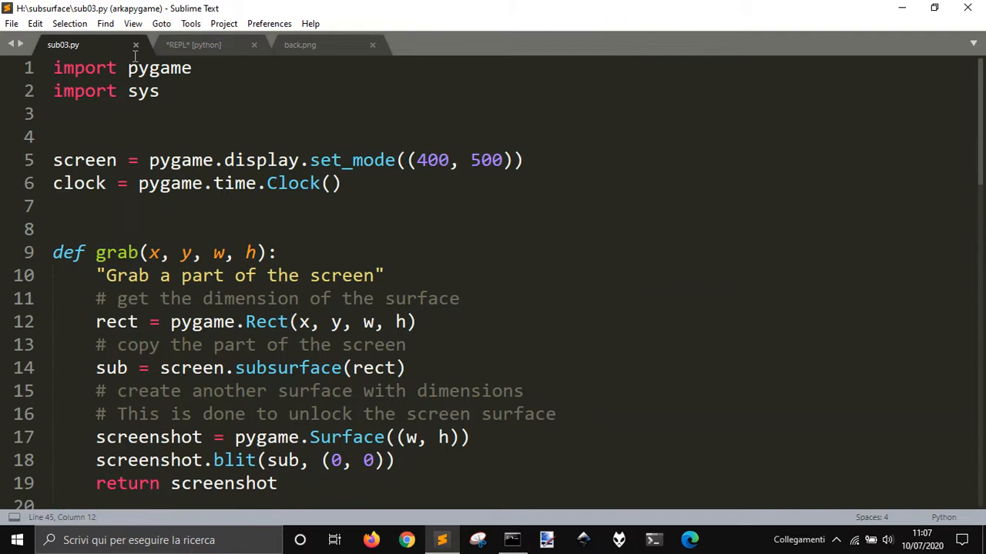
{"action": "mouse_move", "coordinate": [123, 139]}
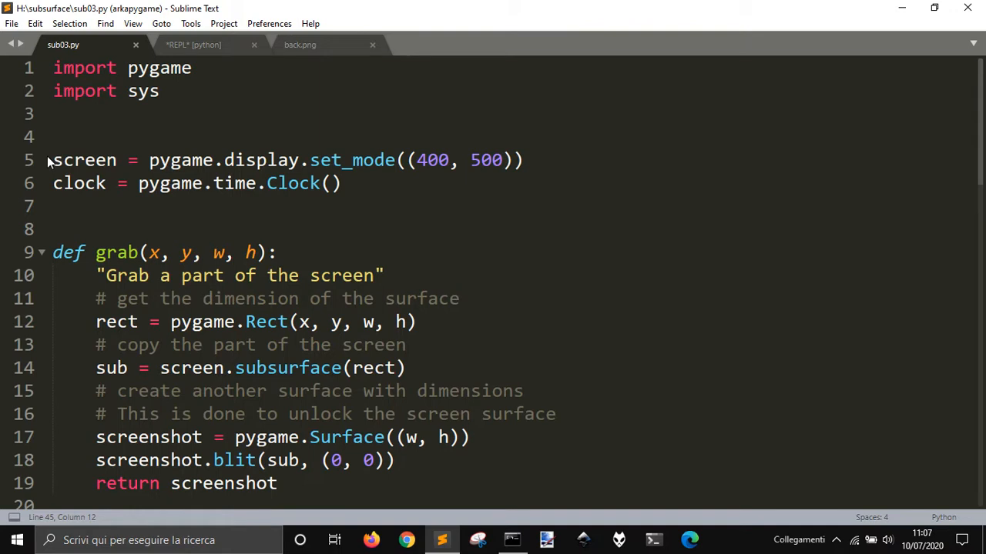
{"action": "mouse_move", "coordinate": [92, 160]}
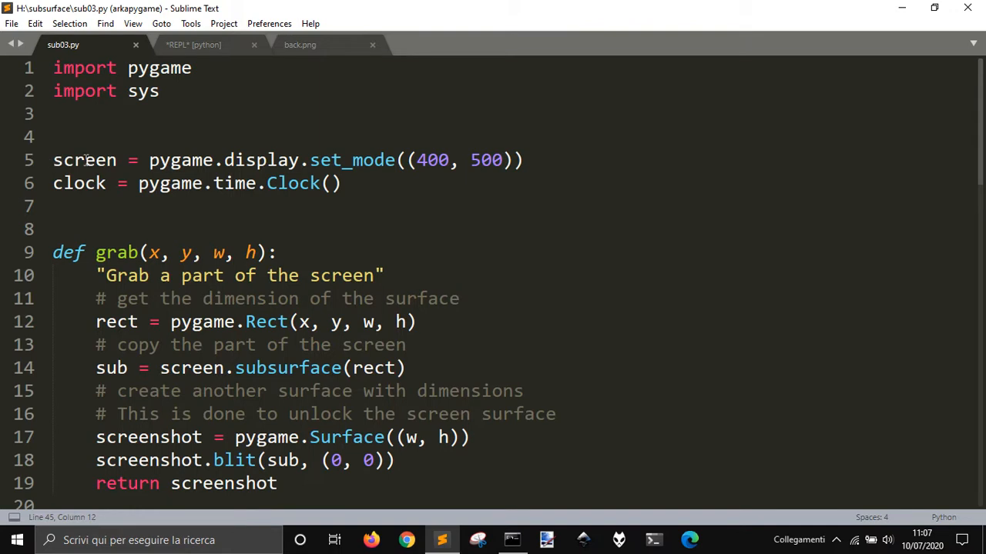
{"action": "double_click", "coordinate": [85, 159]}
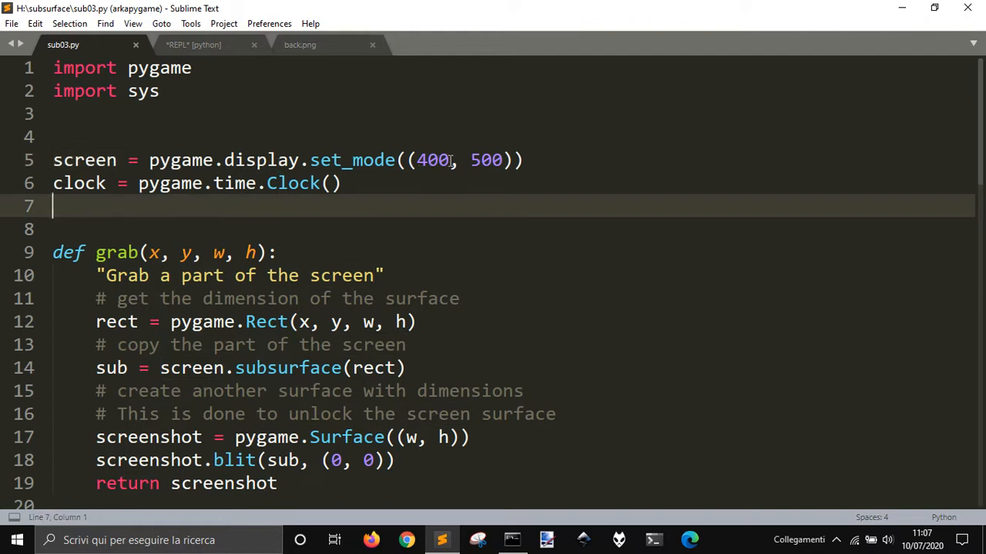
{"action": "double_click", "coordinate": [486, 160]}
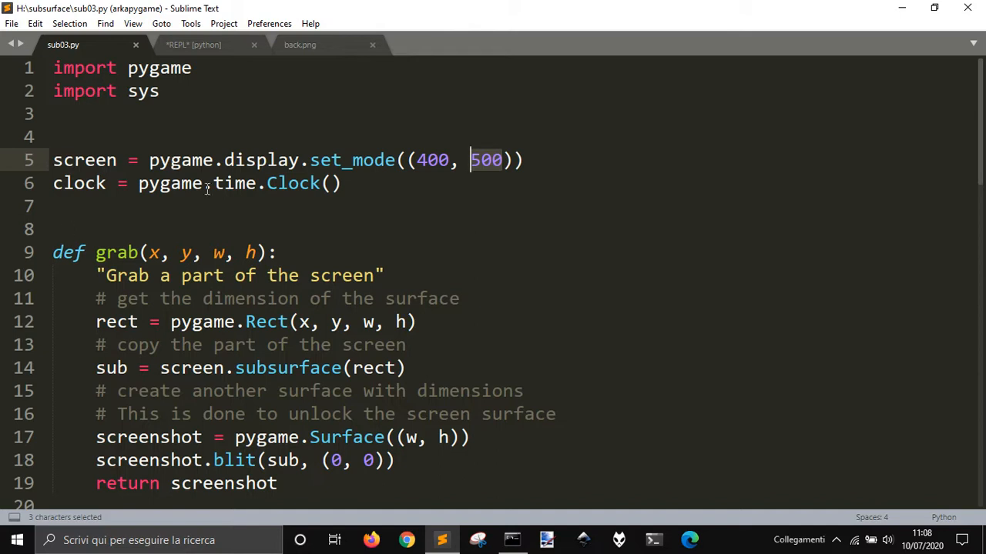
{"action": "scroll", "scroll_direction": "down", "scroll_amount": 3}
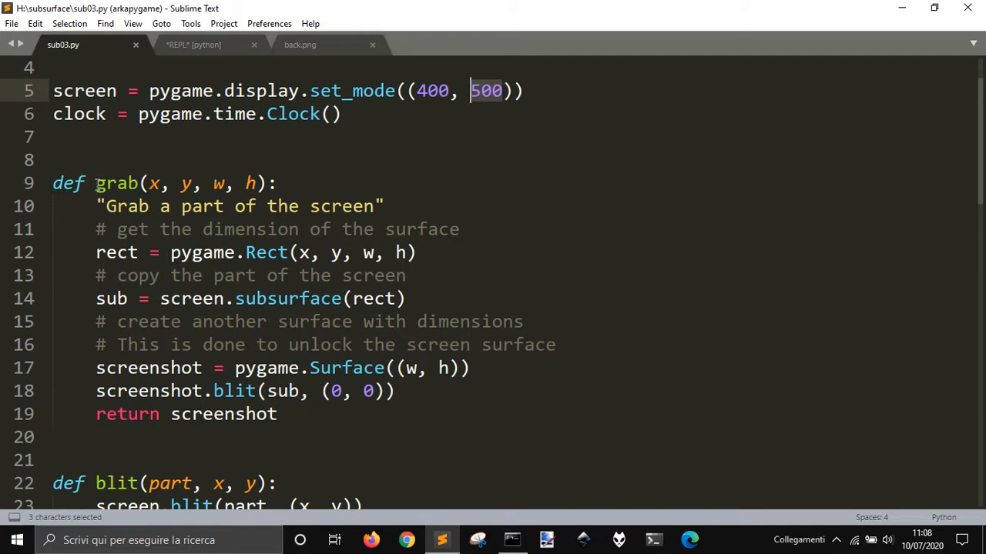
{"action": "scroll", "scroll_direction": "down", "scroll_amount": 3}
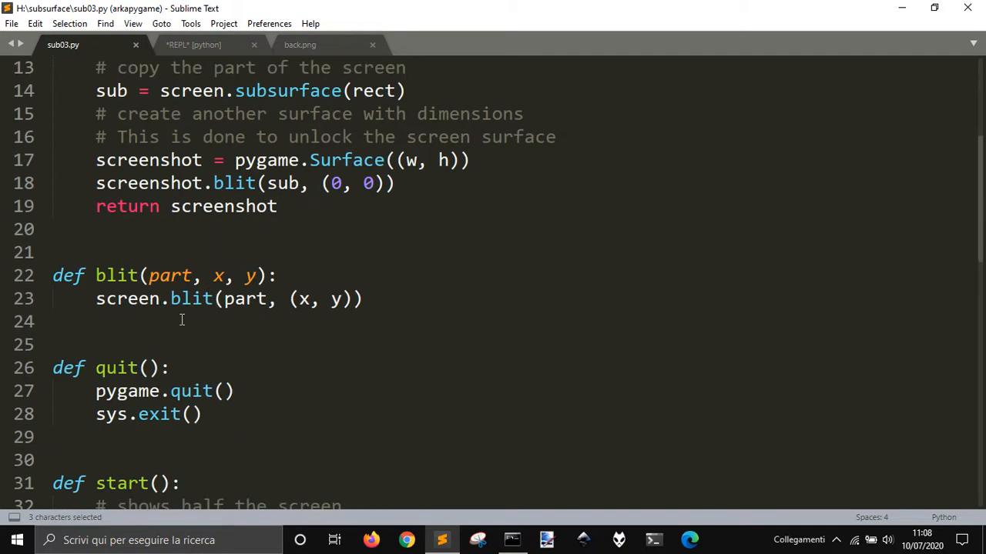
{"action": "scroll", "scroll_direction": "down", "scroll_amount": 3}
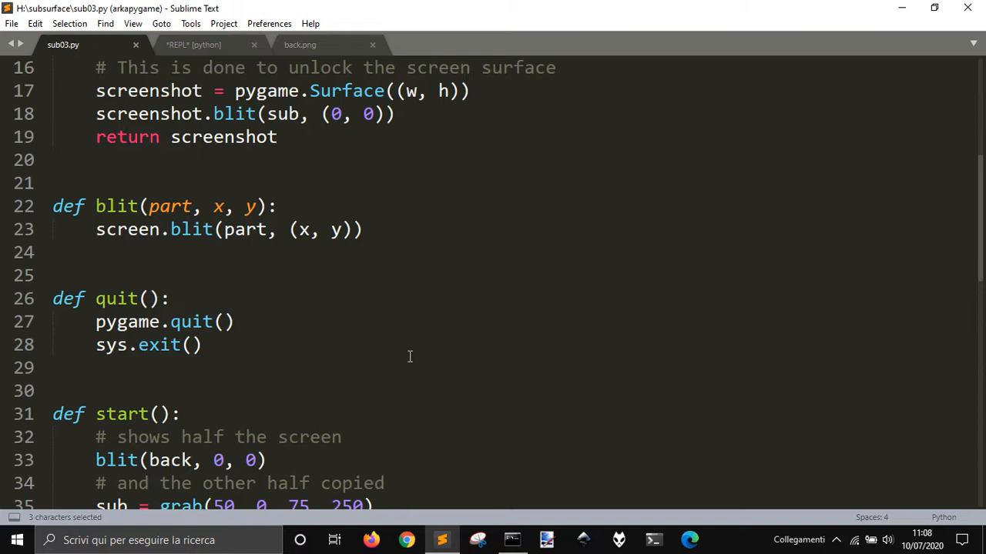
{"action": "mouse_move", "coordinate": [183, 192]}
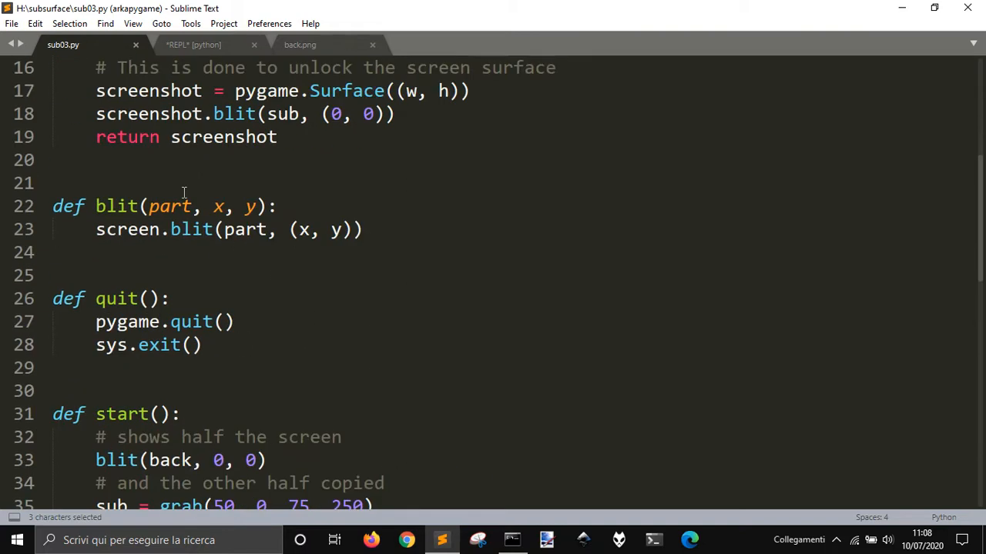
{"action": "mouse_move", "coordinate": [191, 259]}
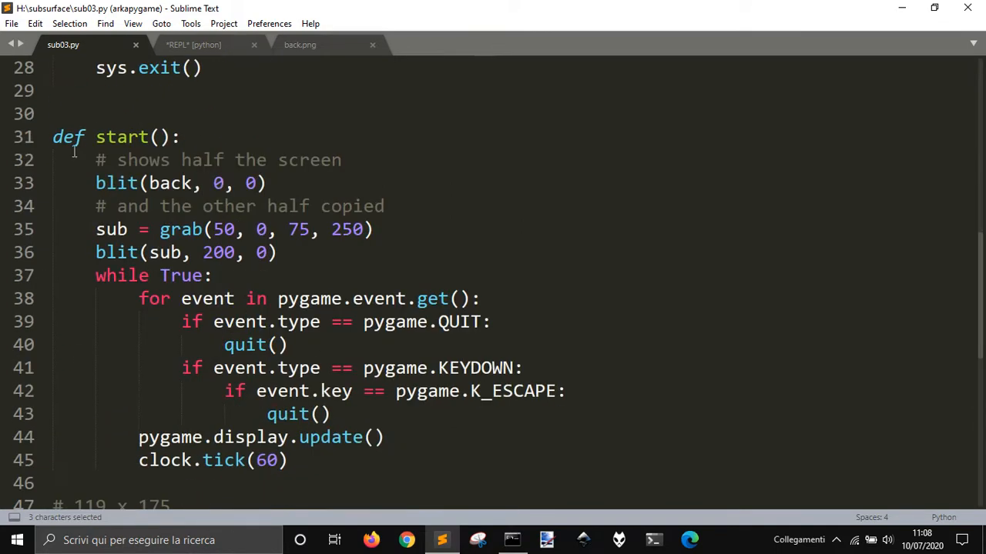
{"action": "scroll", "scroll_direction": "down", "scroll_amount": 3}
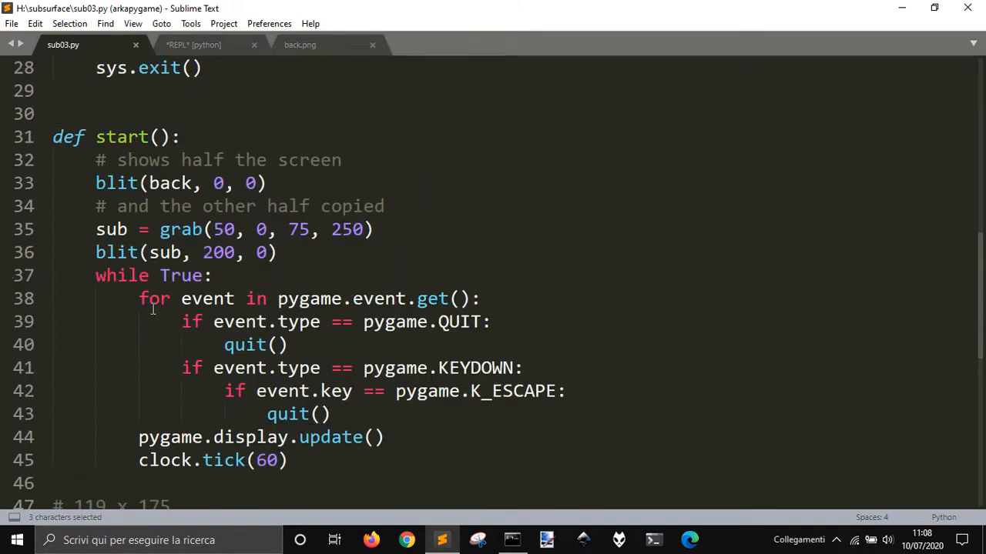
{"action": "scroll", "scroll_direction": "down", "scroll_amount": 3}
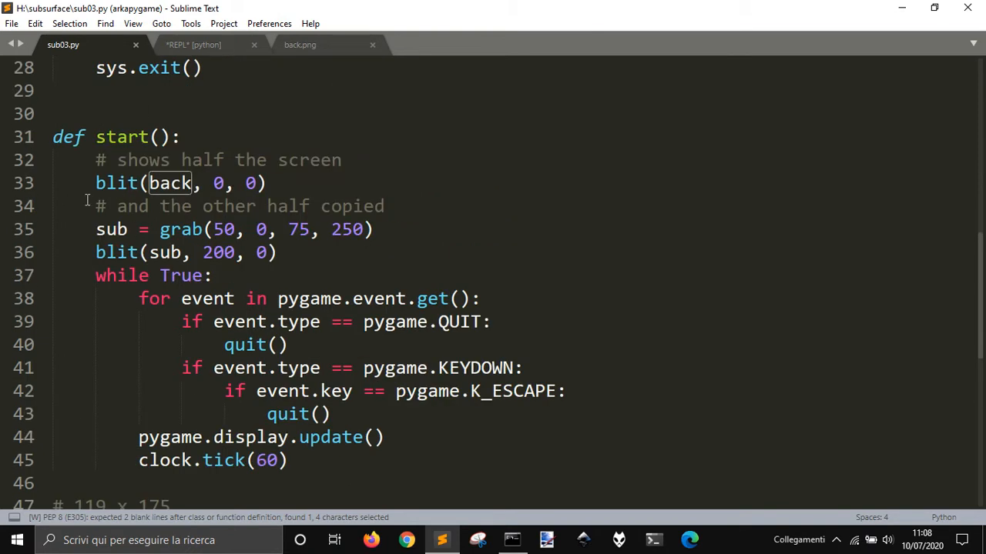
{"action": "mouse_move", "coordinate": [174, 182]}
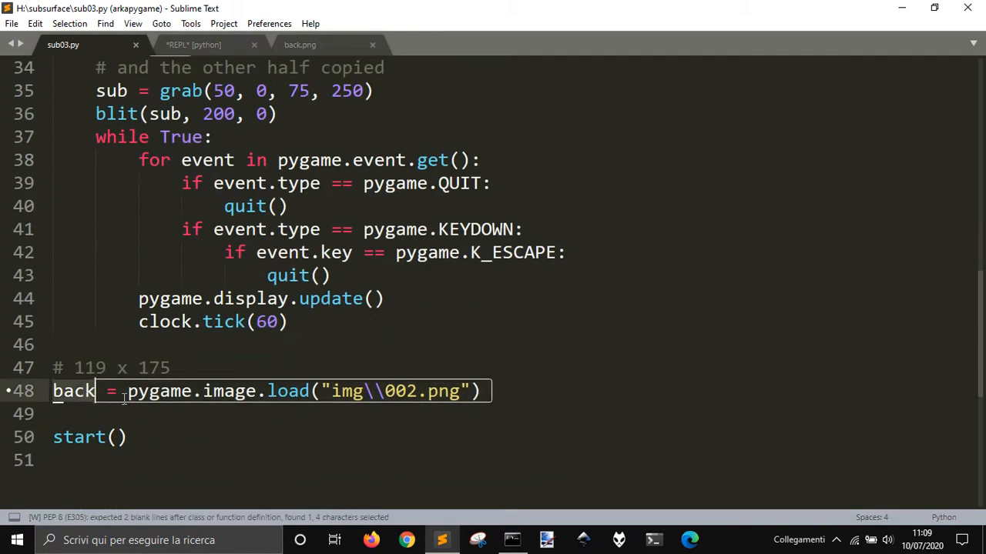
{"action": "type", "text": "face, 0, 0)"}
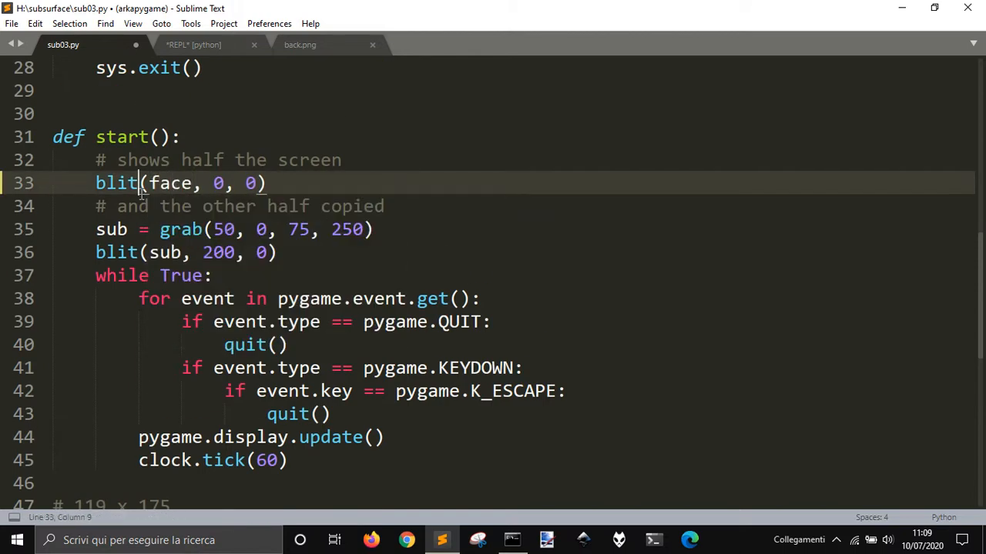
{"action": "mouse_move", "coordinate": [181, 205]}
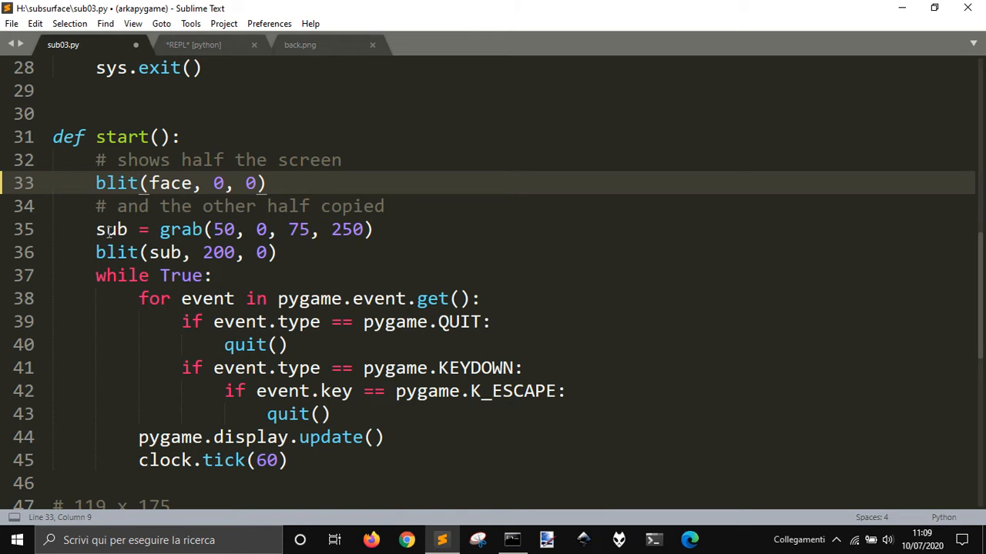
{"action": "mouse_move", "coordinate": [193, 228]}
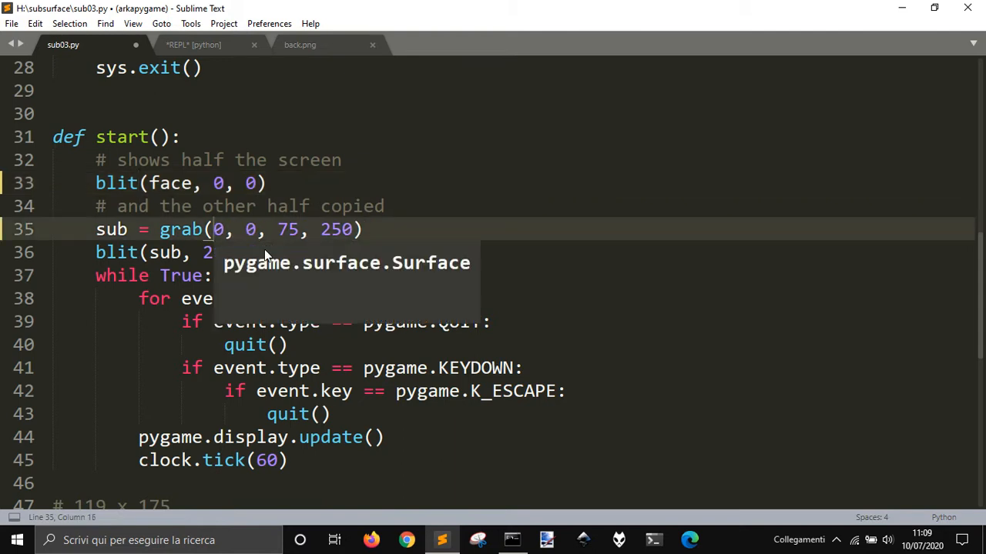
{"action": "scroll", "scroll_direction": "down", "scroll_amount": 3}
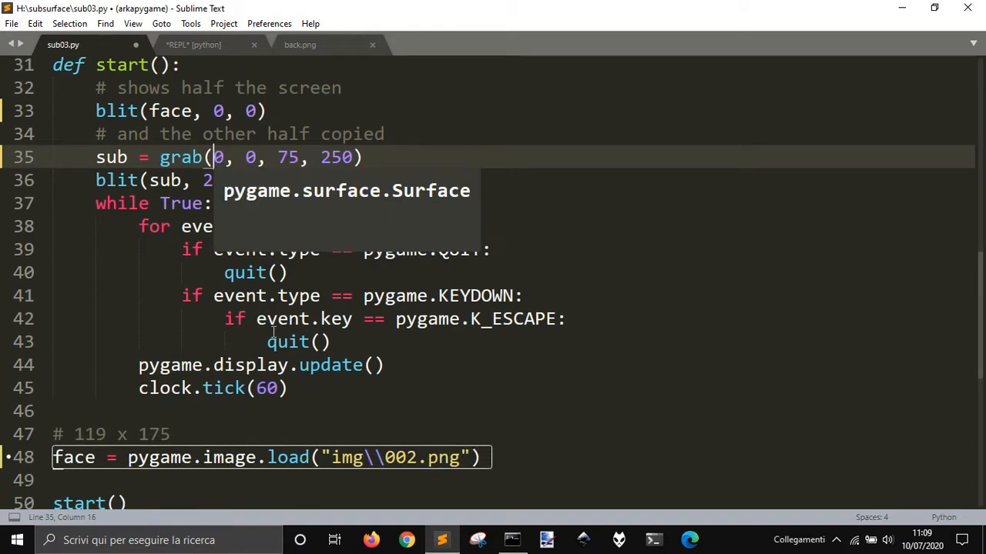
{"action": "scroll", "scroll_direction": "down", "scroll_amount": 3}
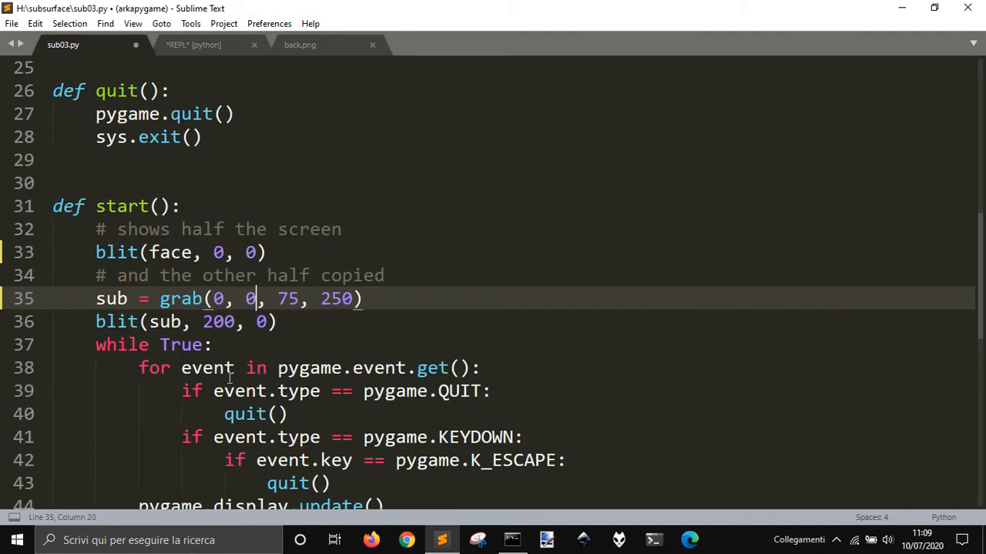
- Change the grab() call on line 35 to grab(0, 0, 119, 175 // 2)
{"action": "type", "text": "119"}
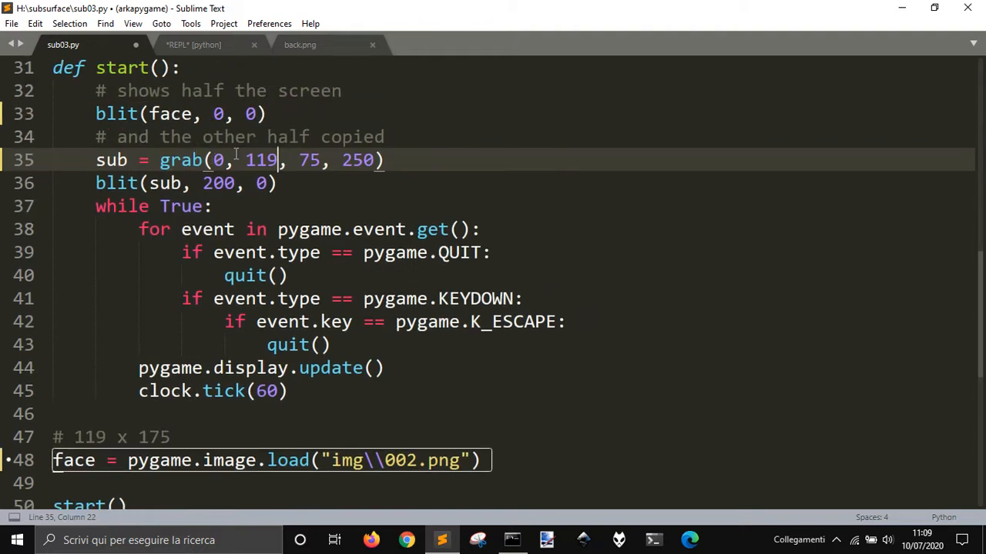
{"action": "scroll", "scroll_direction": "down", "scroll_amount": 3}
{"action": "type", "text": "0"}
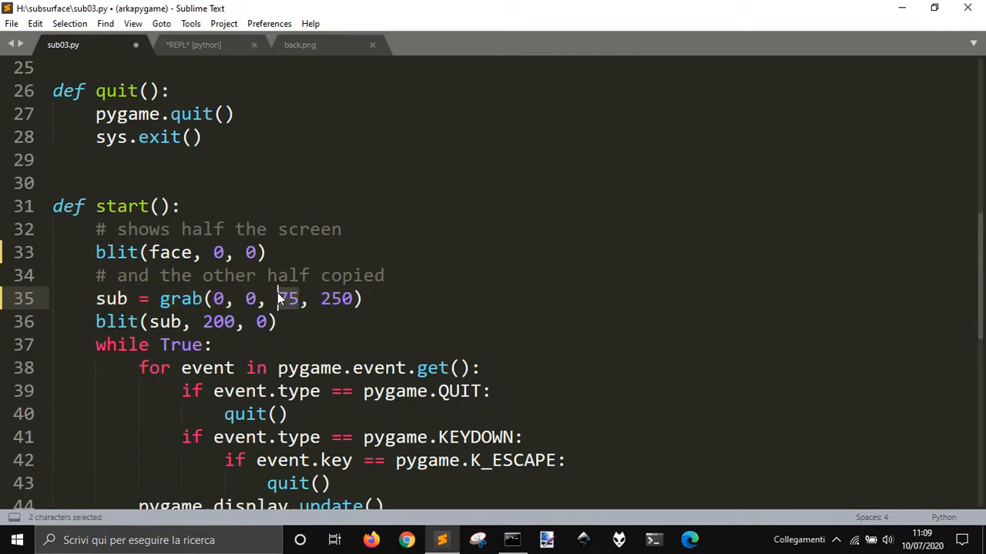
{"action": "type", "text": "119"}
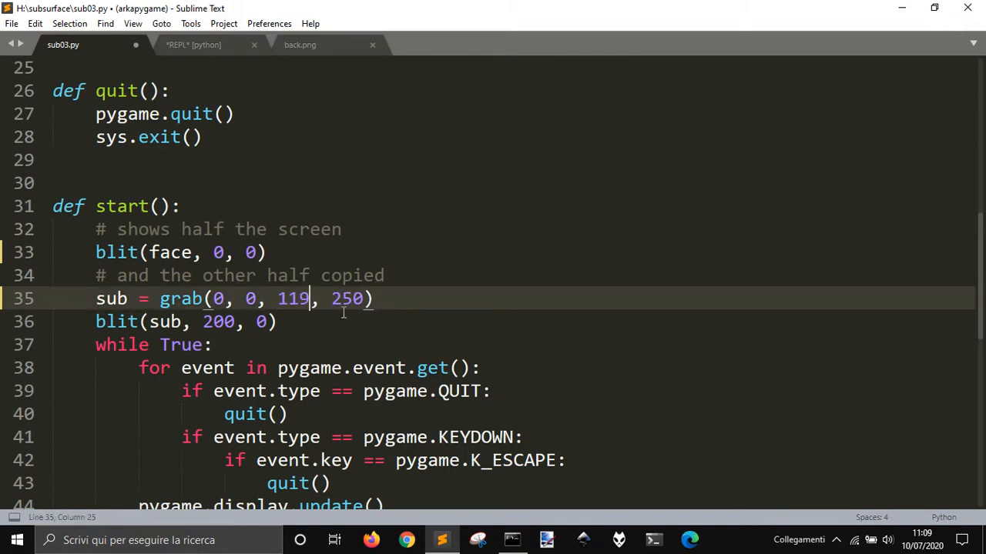
{"action": "scroll", "scroll_direction": "down", "scroll_amount": 3}
{"action": "type", "text": "175 >"}
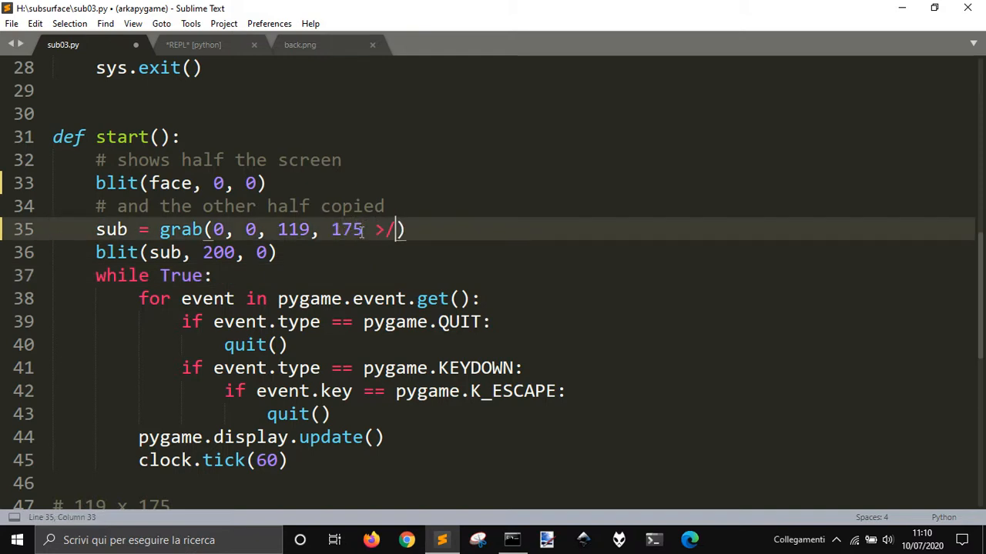
{"action": "type", "text": "/"}
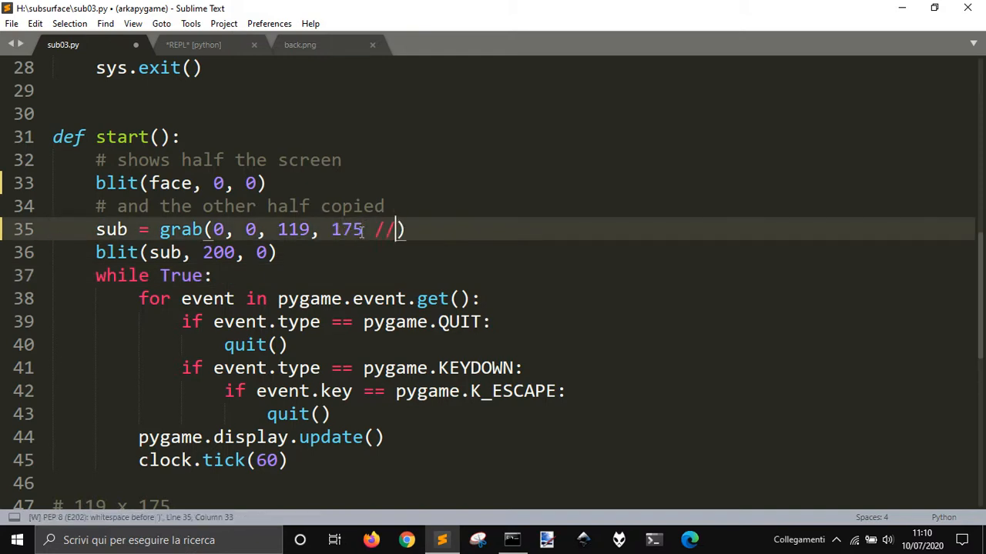
{"action": "type", "text": "2"}
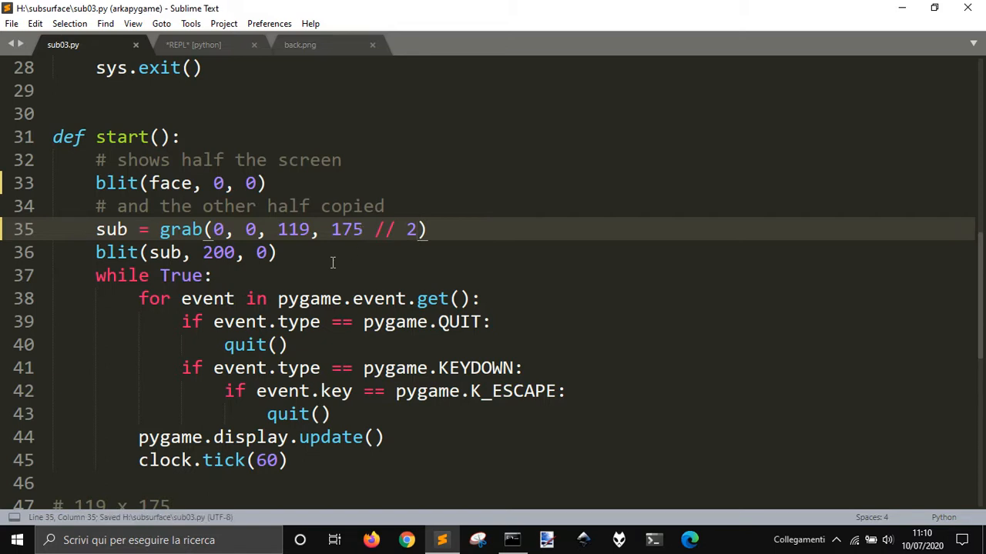
{"action": "scroll", "scroll_direction": "down", "scroll_amount": 3}
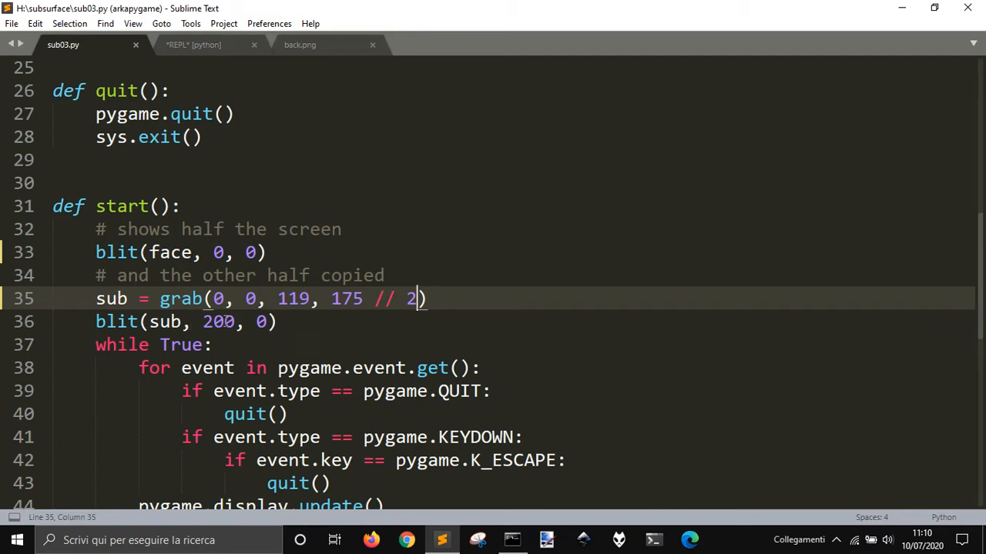
{"action": "mouse_move", "coordinate": [246, 360]}
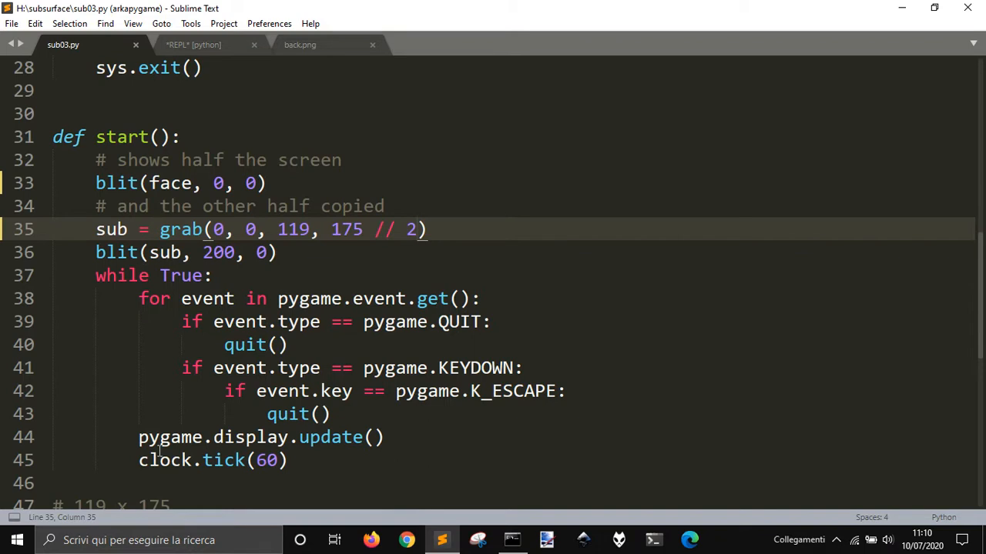
{"action": "mouse_move", "coordinate": [133, 412]}
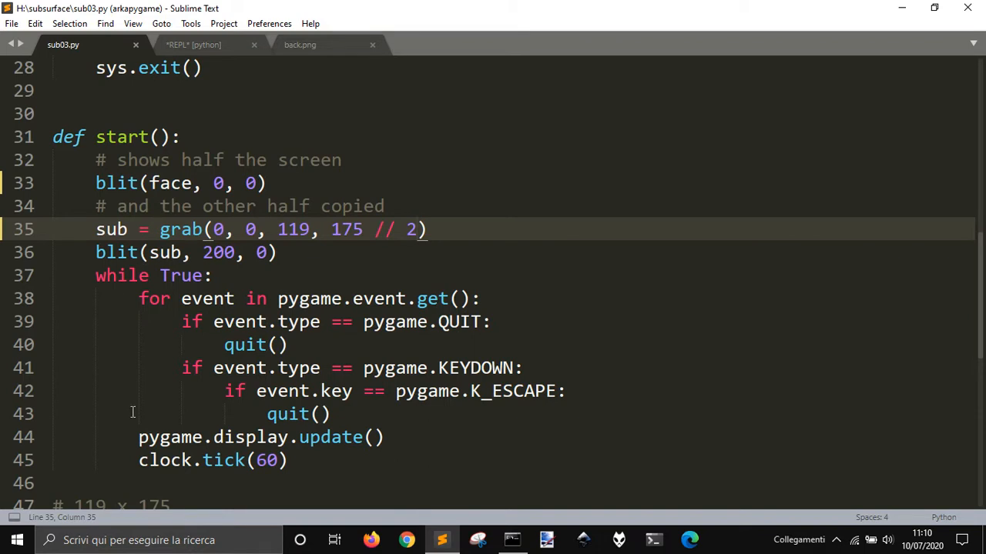
{"action": "mouse_move", "coordinate": [467, 322]}
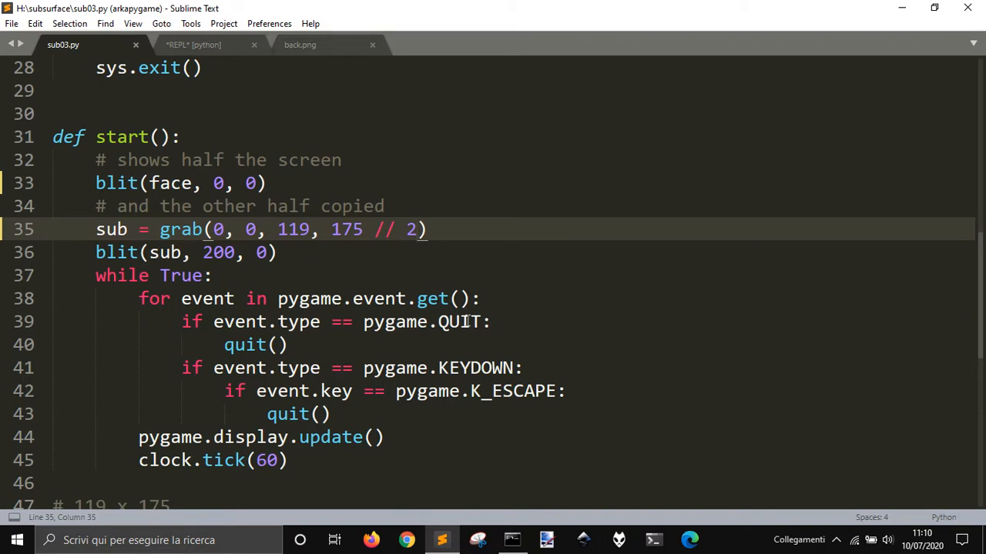
{"action": "left_click", "coordinate": [511, 391]}
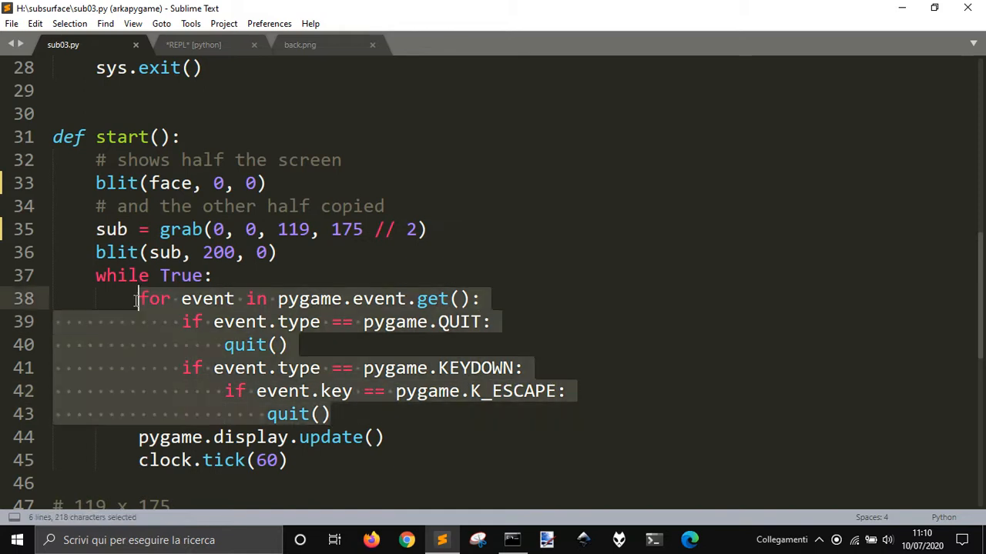
{"action": "scroll", "scroll_direction": "up", "scroll_amount": 3}
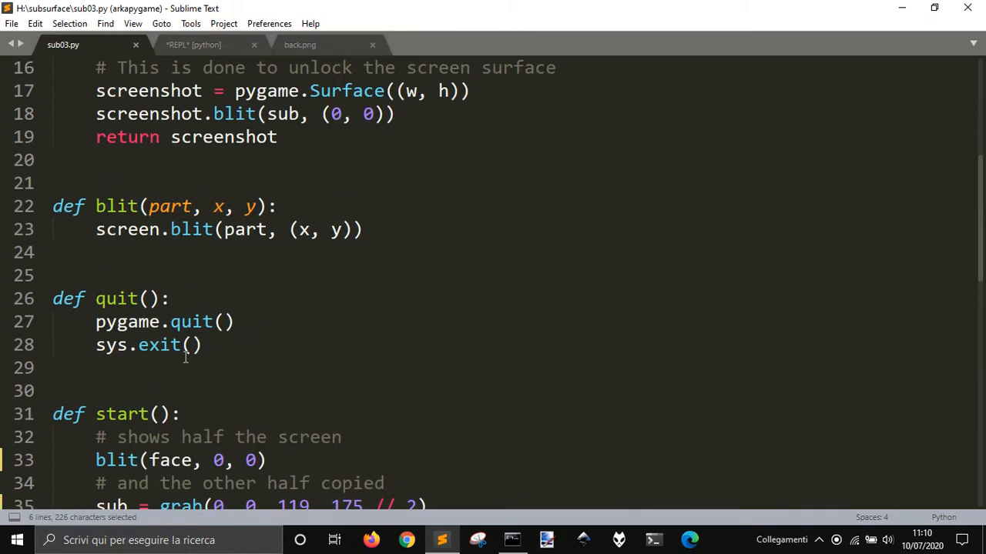
{"action": "scroll", "scroll_direction": "down", "scroll_amount": 3}
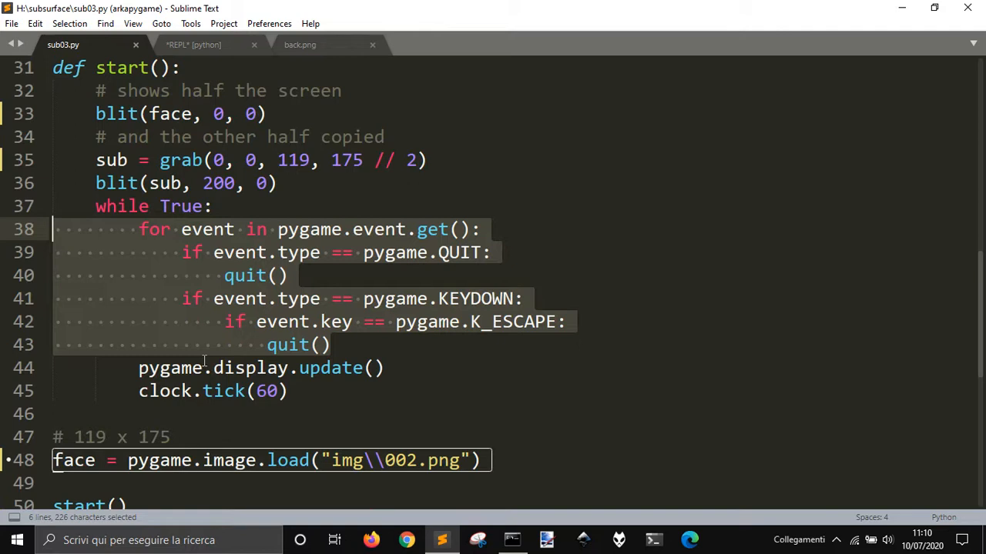
{"action": "left_click", "coordinate": [254, 276]}
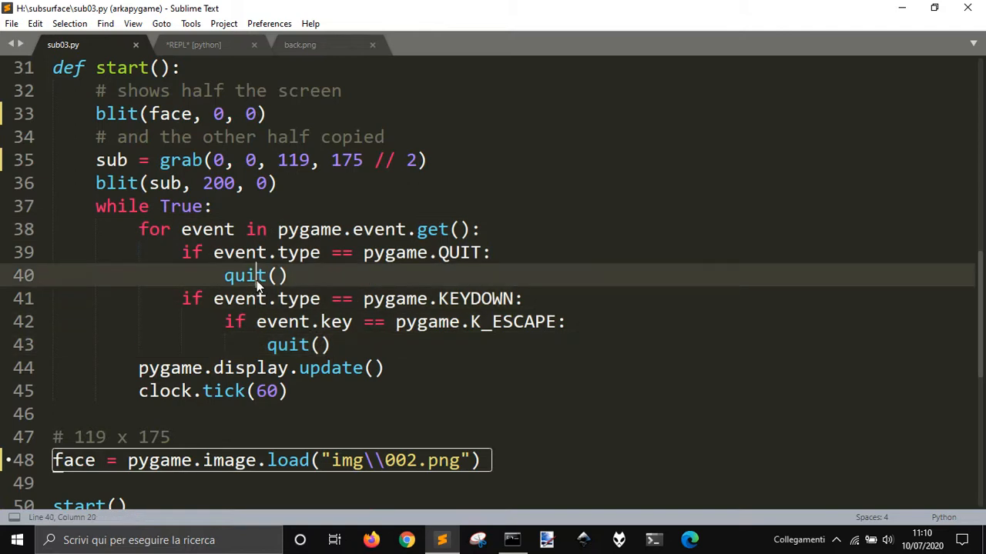
{"action": "double_click", "coordinate": [288, 345]}
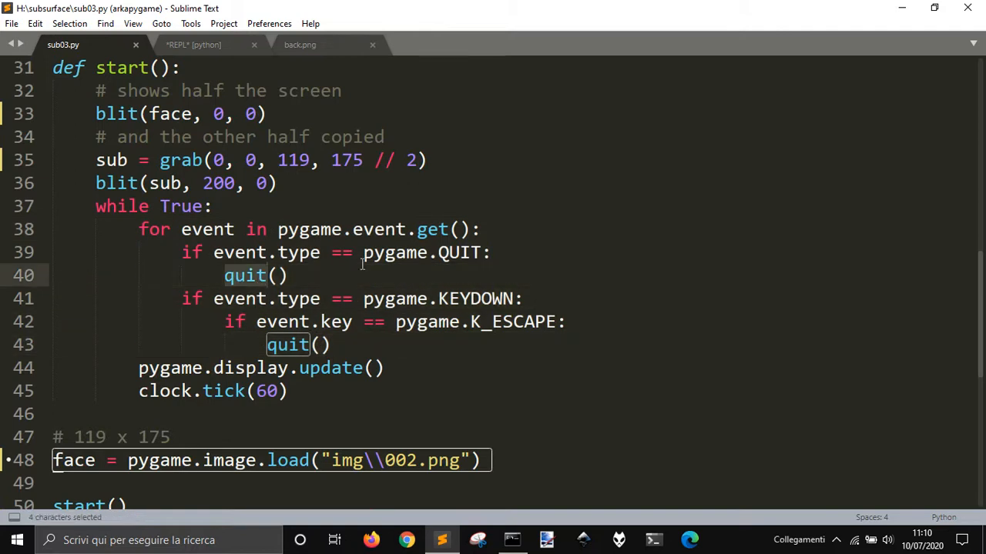
{"action": "left_click", "coordinate": [245, 275]}
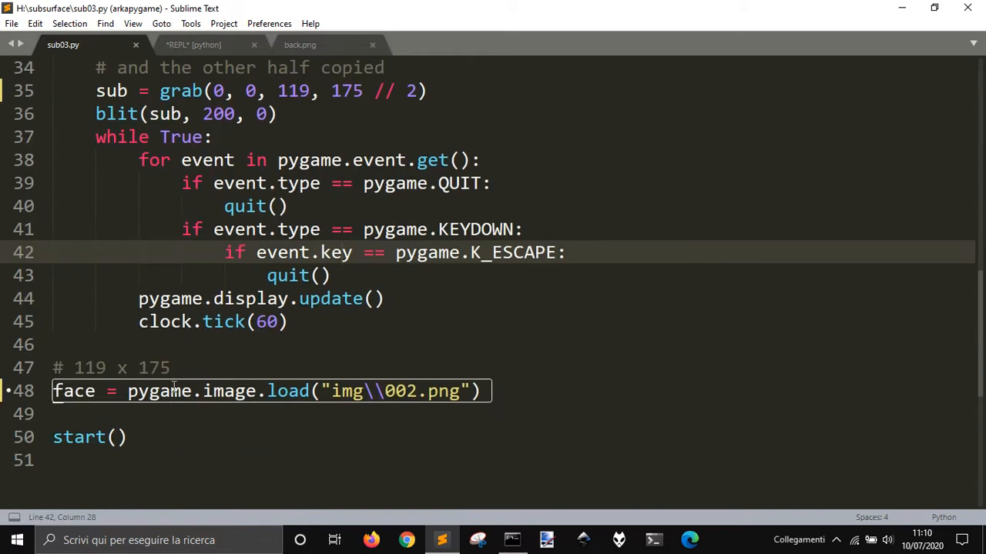
{"action": "mouse_move", "coordinate": [123, 298]}
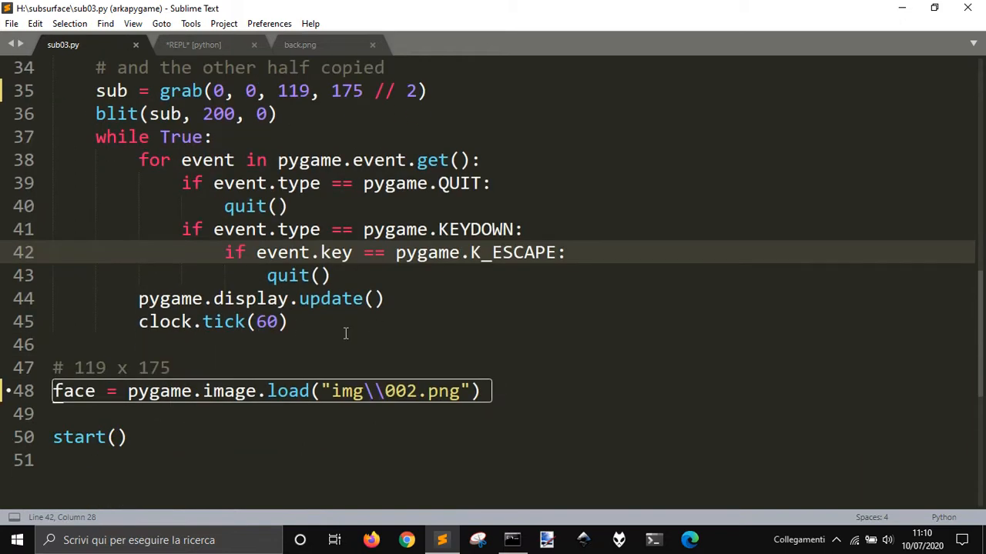
{"action": "left_click", "coordinate": [288, 322]}
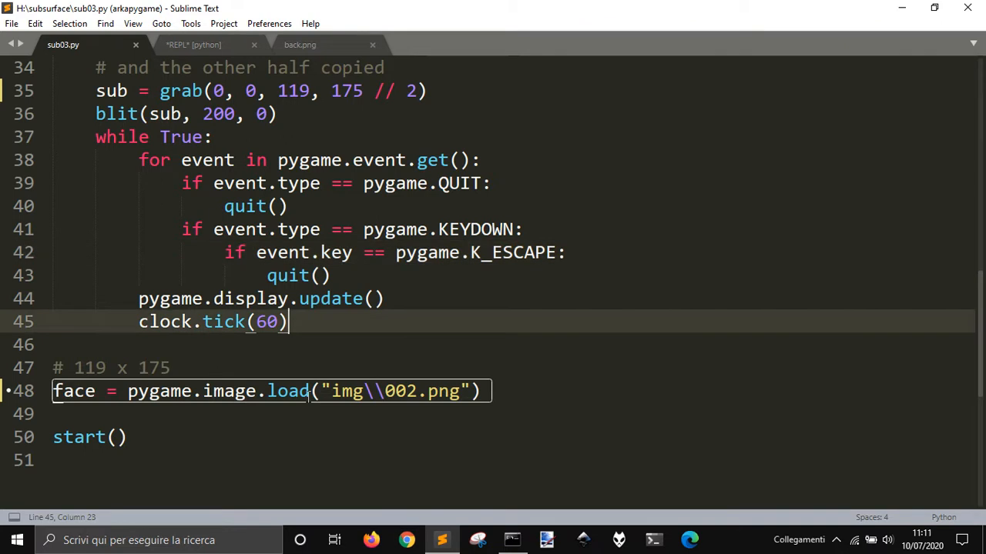
{"action": "left_click", "coordinate": [196, 44]}
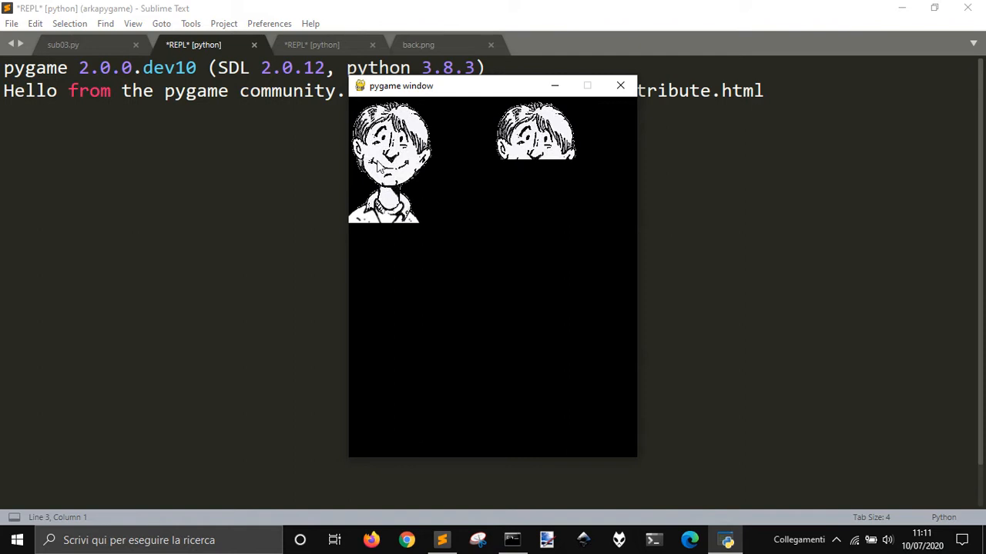
{"action": "mouse_move", "coordinate": [493, 142]}
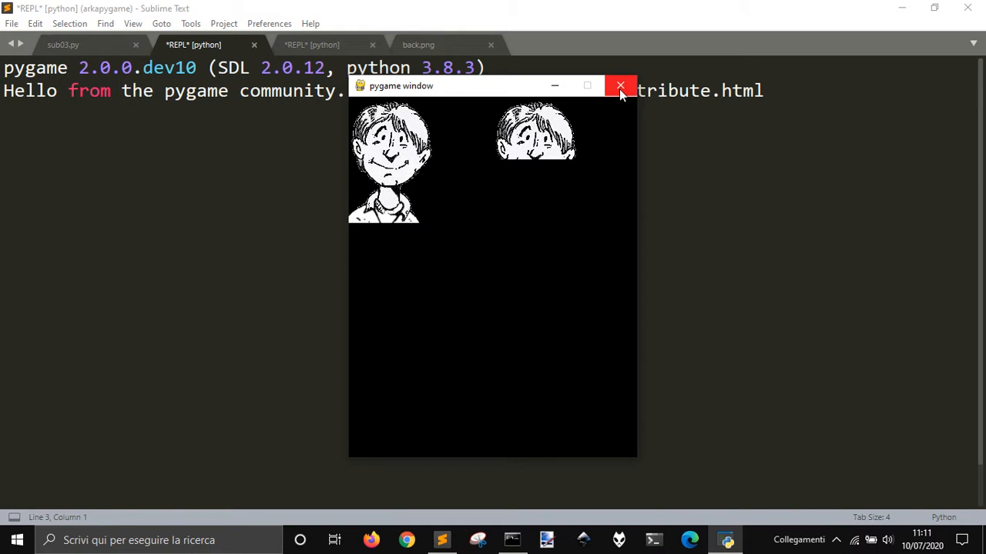
{"action": "left_click", "coordinate": [621, 86]}
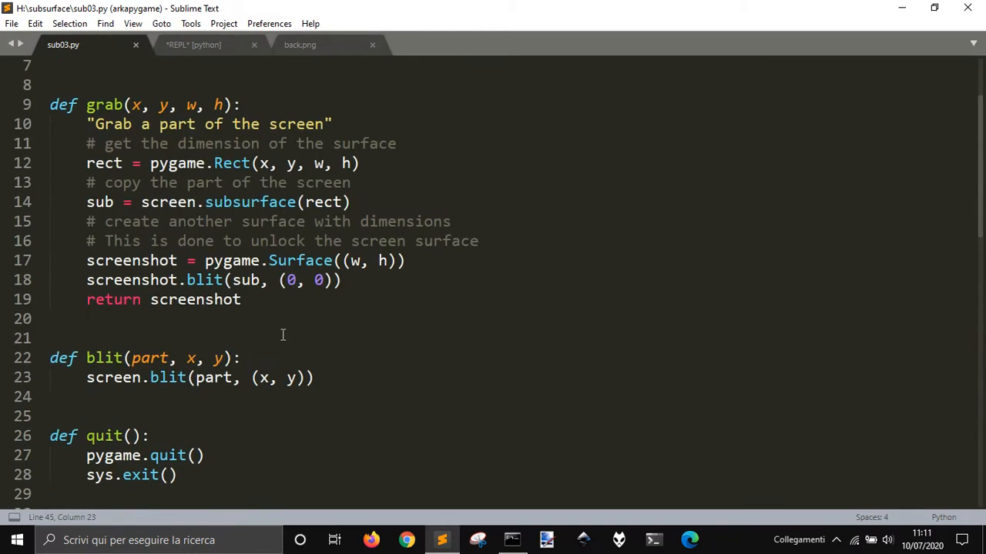
{"action": "scroll", "scroll_direction": "down", "scroll_amount": 3}
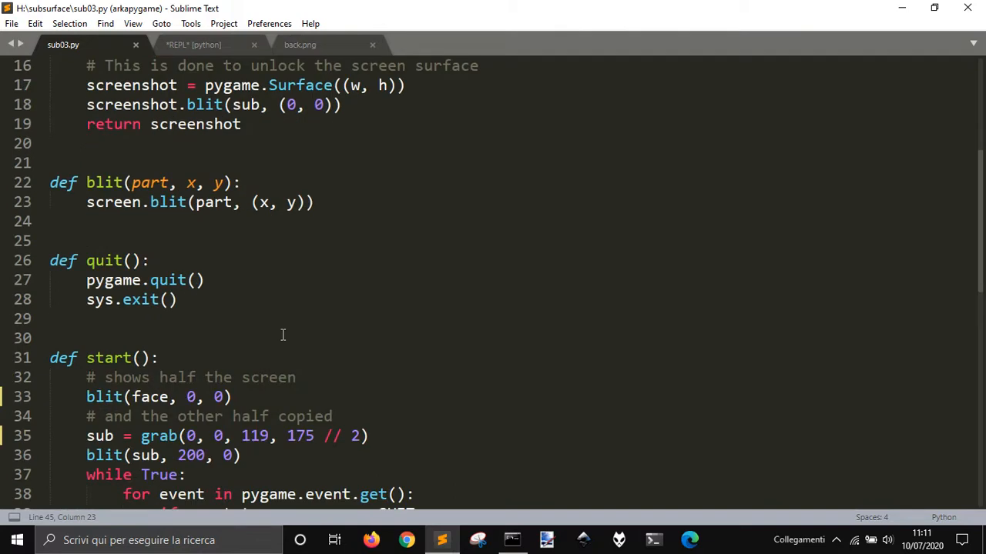
{"action": "scroll", "scroll_direction": "down", "scroll_amount": 3}
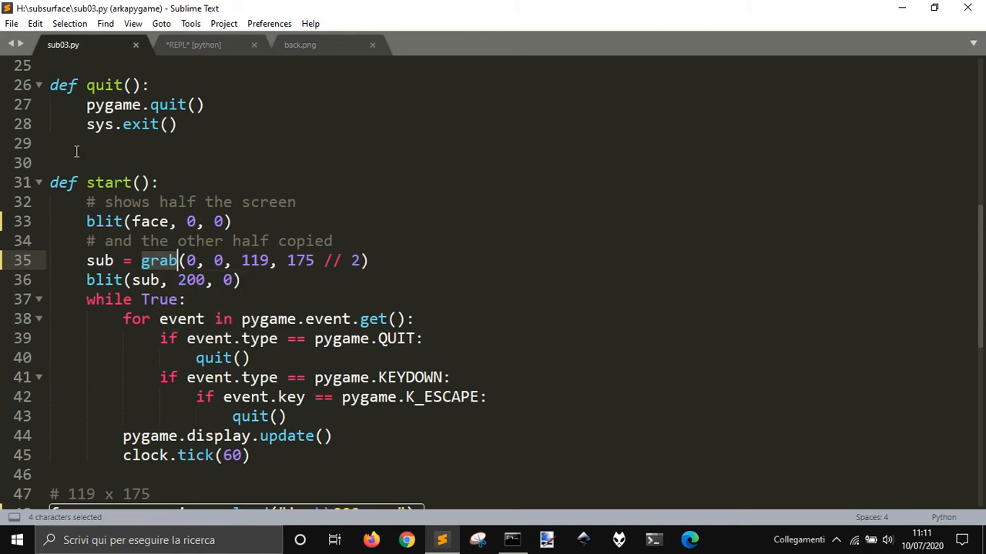
{"action": "mouse_move", "coordinate": [174, 260]}
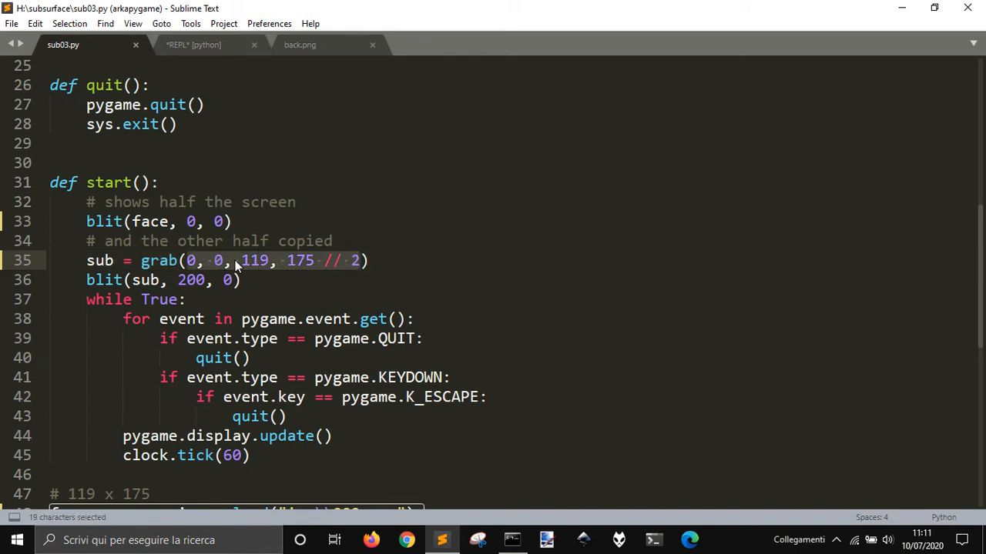
{"action": "scroll", "scroll_direction": "up", "scroll_amount": 3}
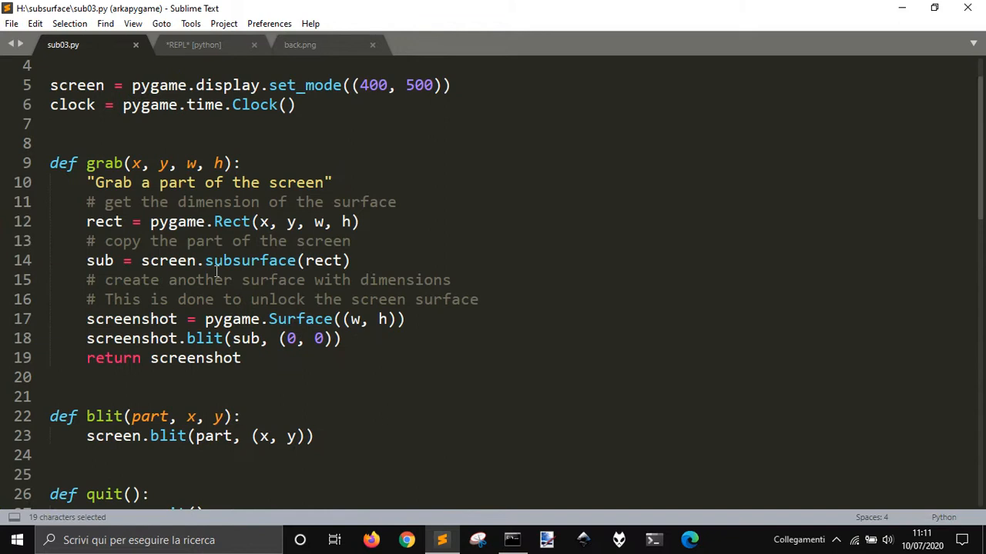
{"action": "mouse_move", "coordinate": [173, 417]}
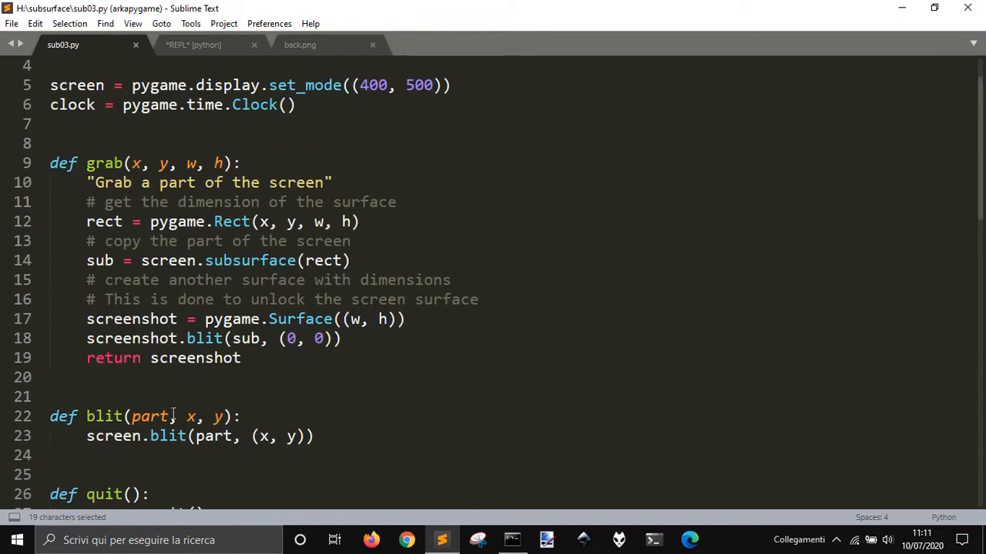
{"action": "scroll", "scroll_direction": "up", "scroll_amount": 3}
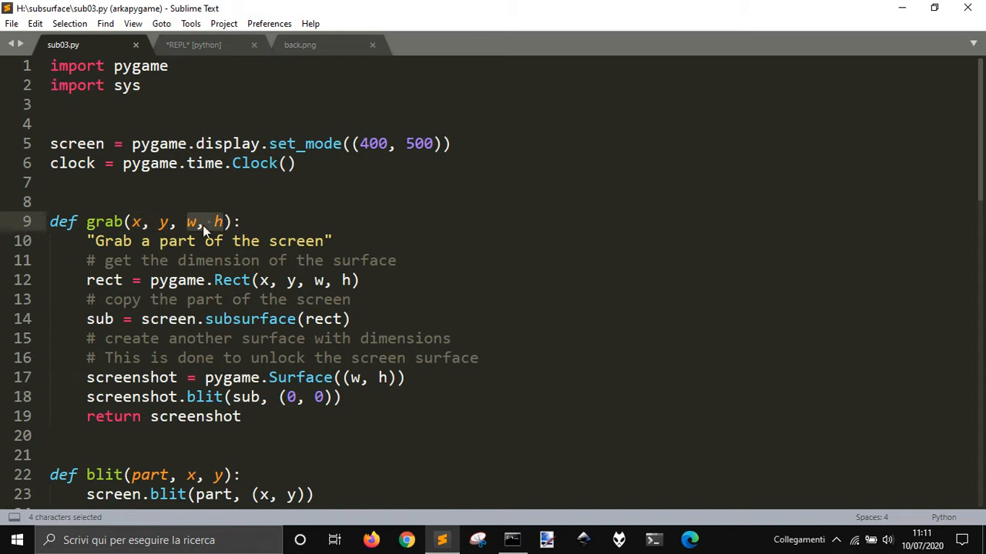
{"action": "left_click", "coordinate": [126, 222]}
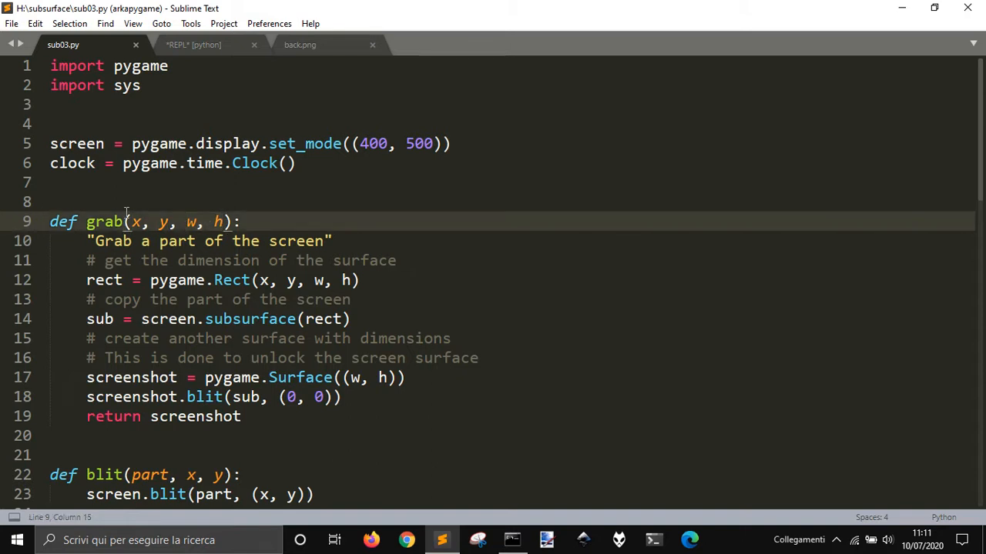
{"action": "scroll", "scroll_direction": "down", "scroll_amount": 3}
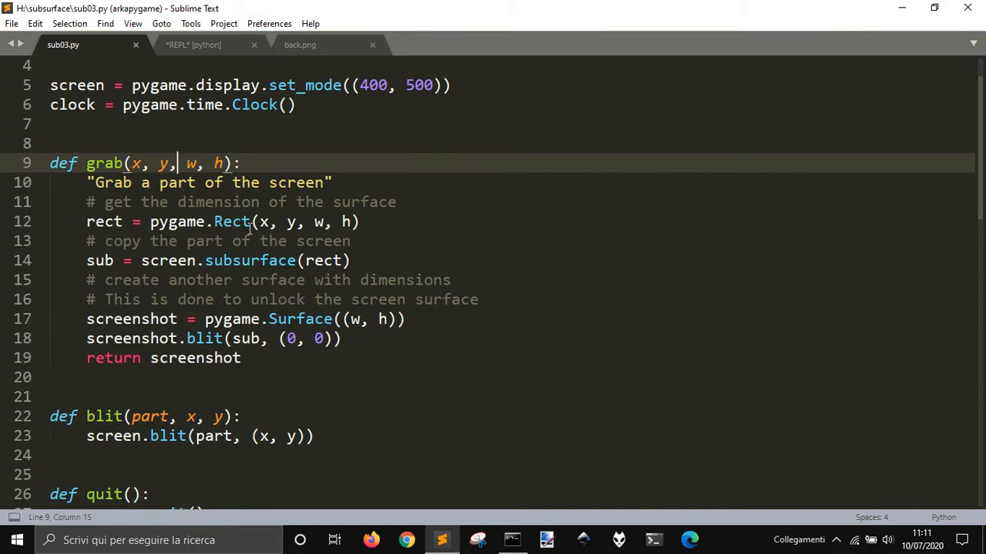
{"action": "mouse_move", "coordinate": [117, 261]}
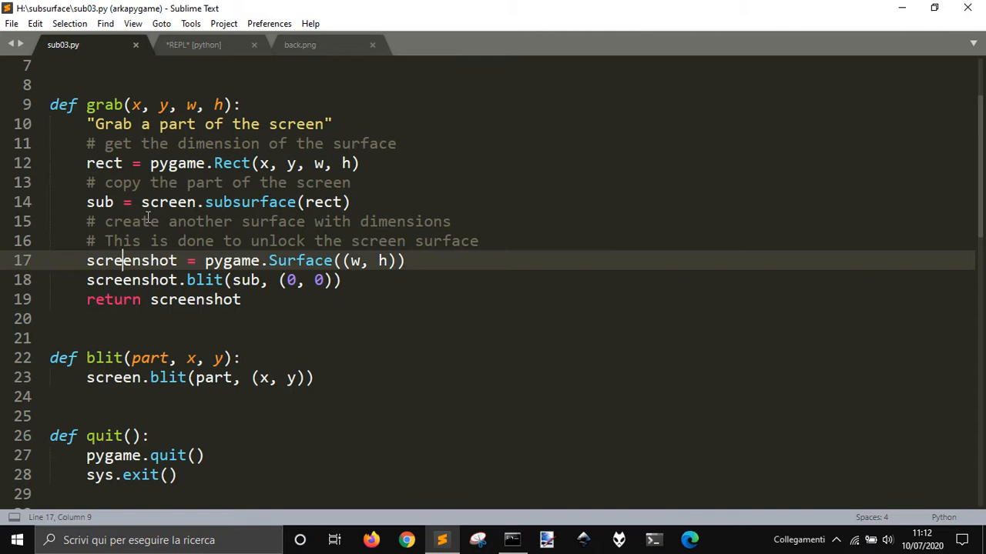
{"action": "mouse_move", "coordinate": [145, 187]}
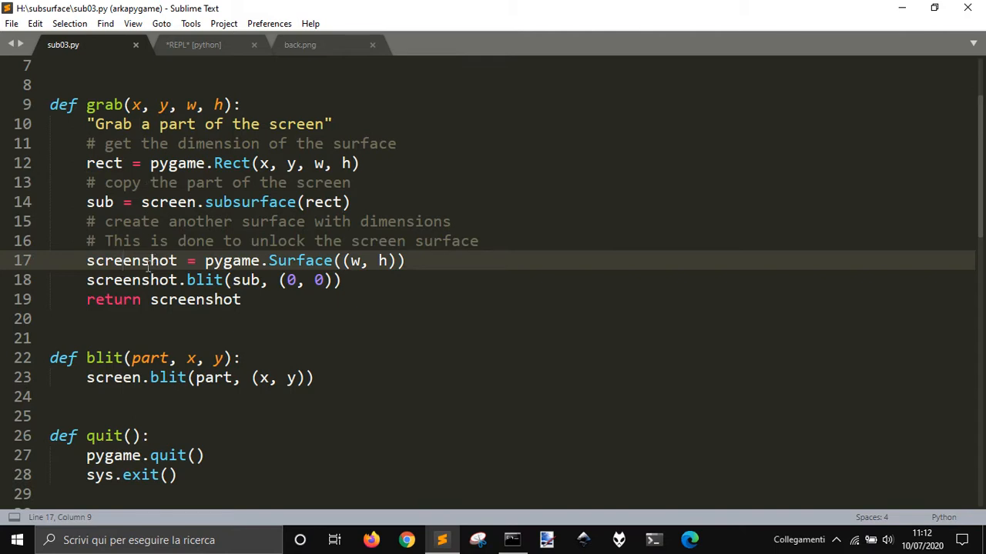
{"action": "double_click", "coordinate": [131, 260]}
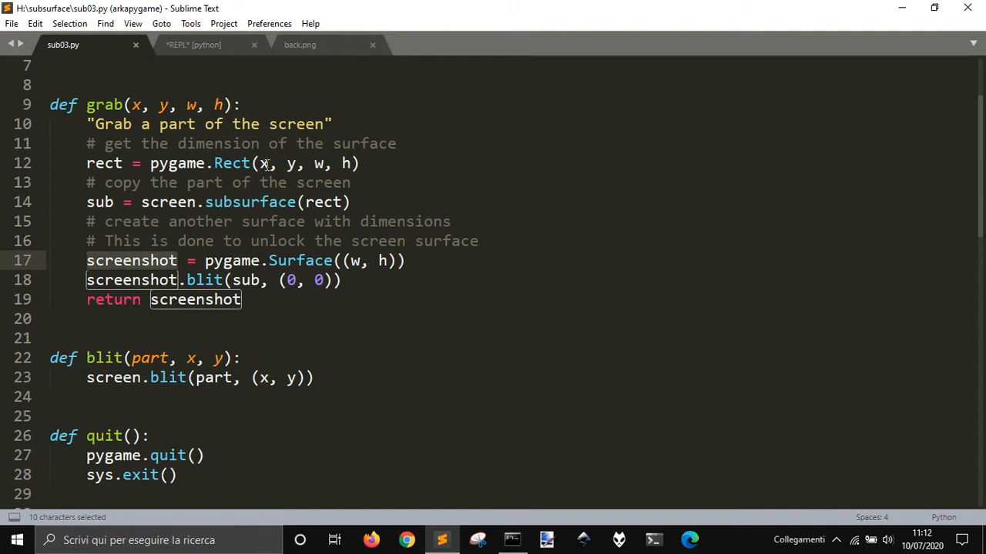
{"action": "mouse_move", "coordinate": [362, 251]}
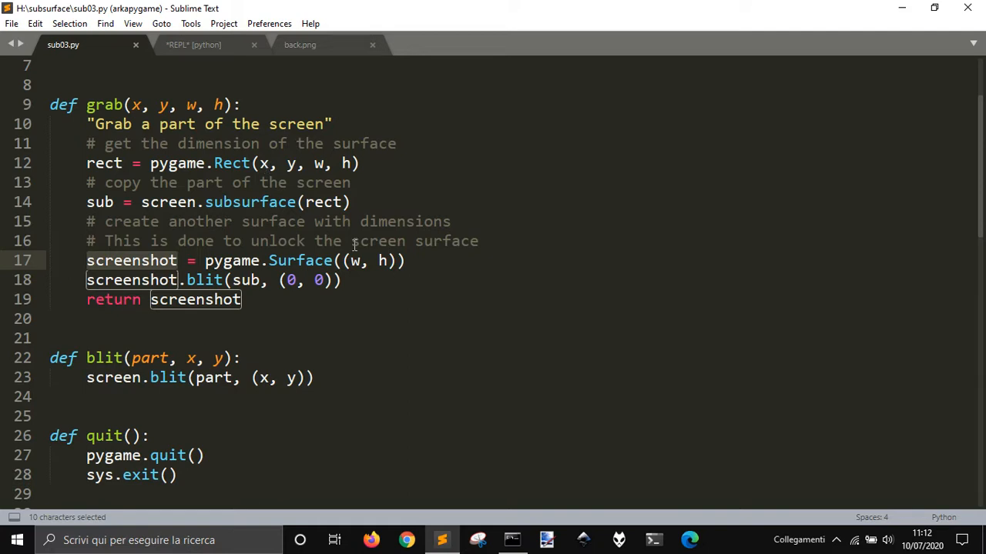
{"action": "mouse_move", "coordinate": [362, 267]}
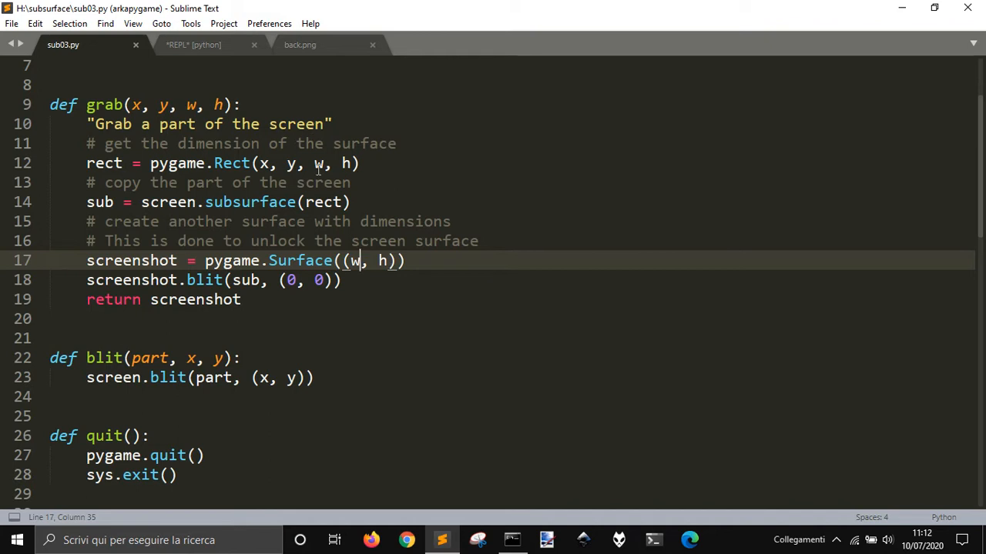
{"action": "scroll", "scroll_direction": "down", "scroll_amount": 3}
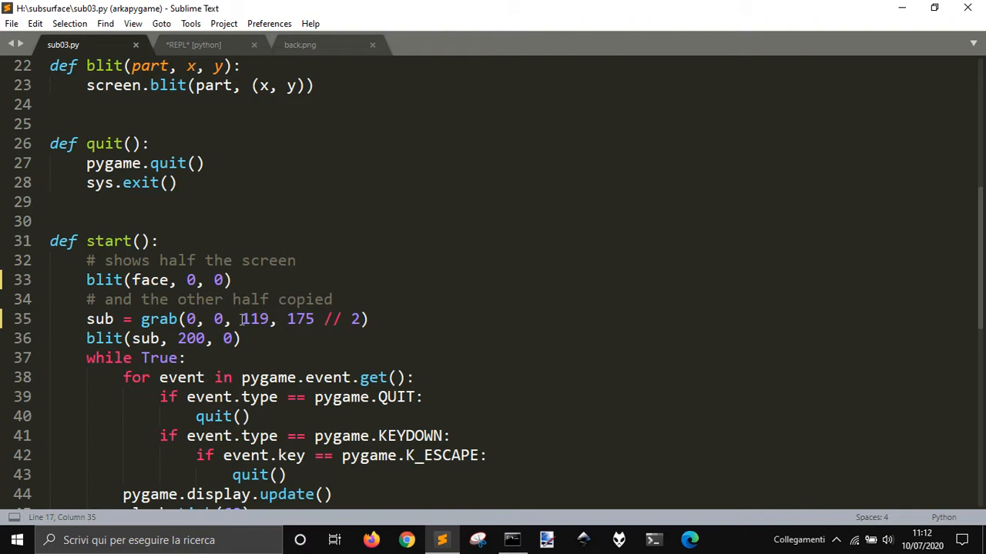
{"action": "mouse_move", "coordinate": [303, 357]}
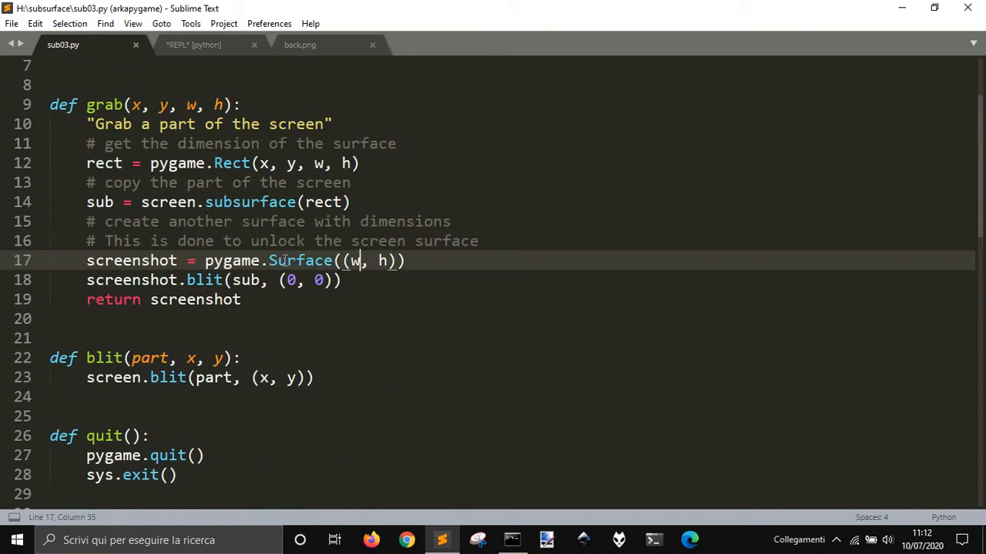
{"action": "mouse_move", "coordinate": [398, 267]}
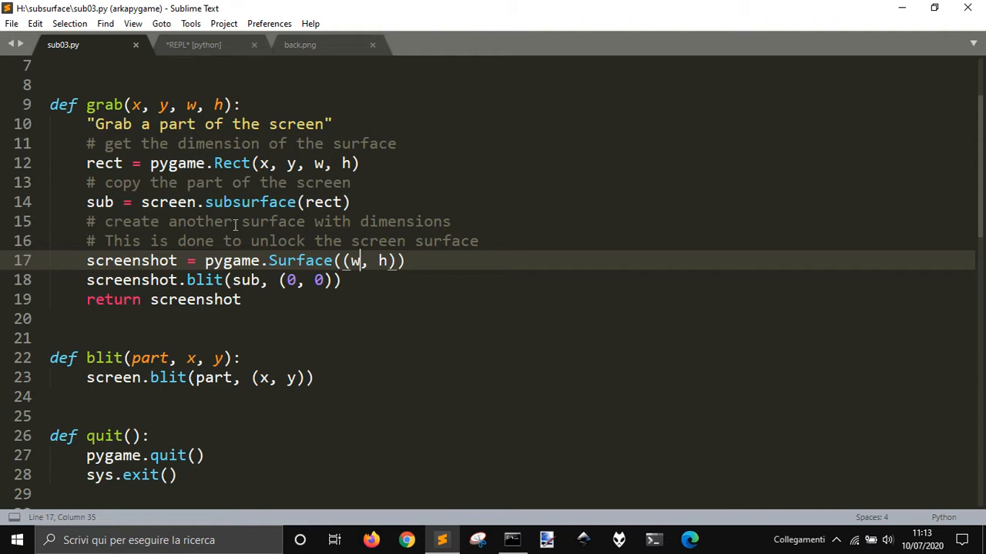
{"action": "scroll", "scroll_direction": "down", "scroll_amount": 3}
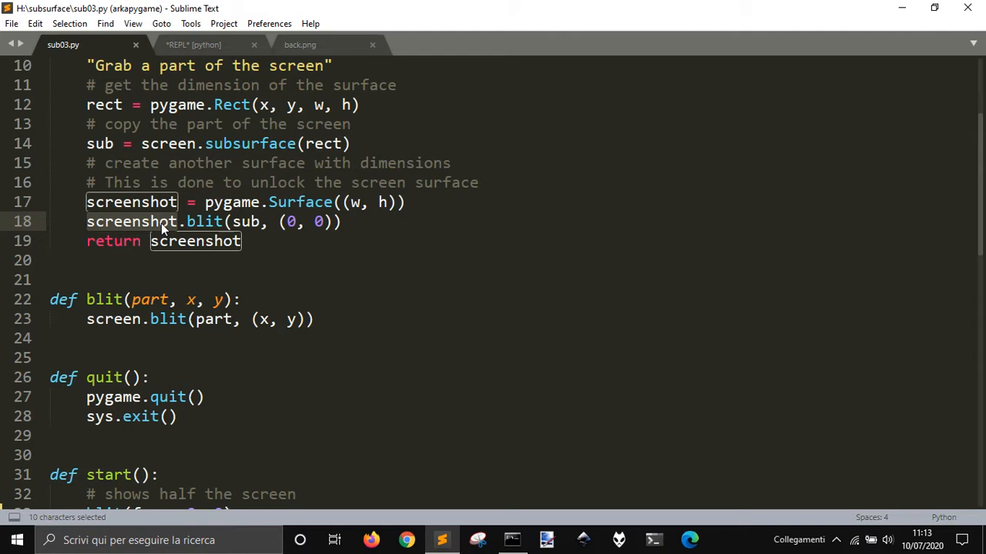
- Insert '# Unlock screen surface here:' above the Surface creation line in grab() and save
{"action": "left_click", "coordinate": [241, 241]}
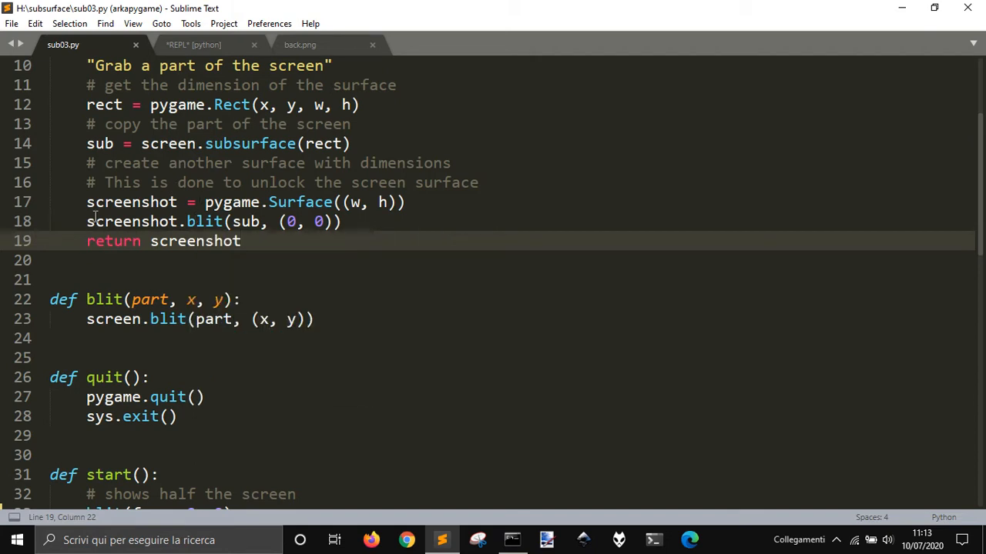
{"action": "mouse_move", "coordinate": [341, 182]}
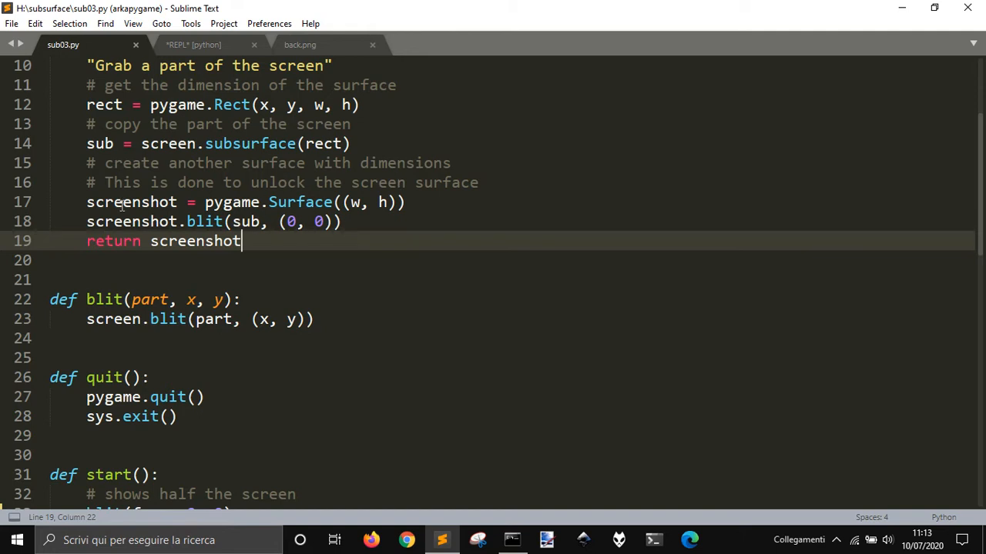
{"action": "scroll", "scroll_direction": "down", "scroll_amount": 3}
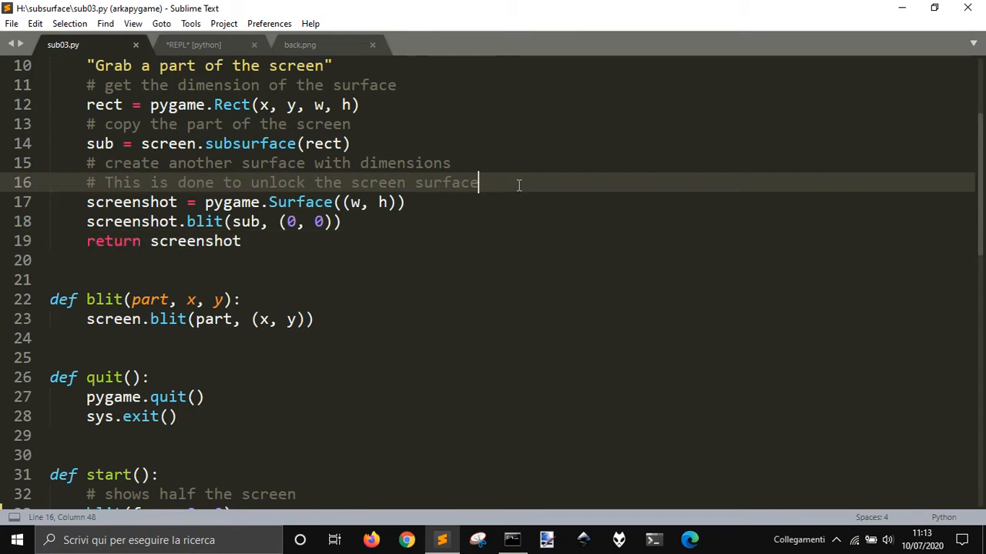
{"action": "key", "text": "enter"}
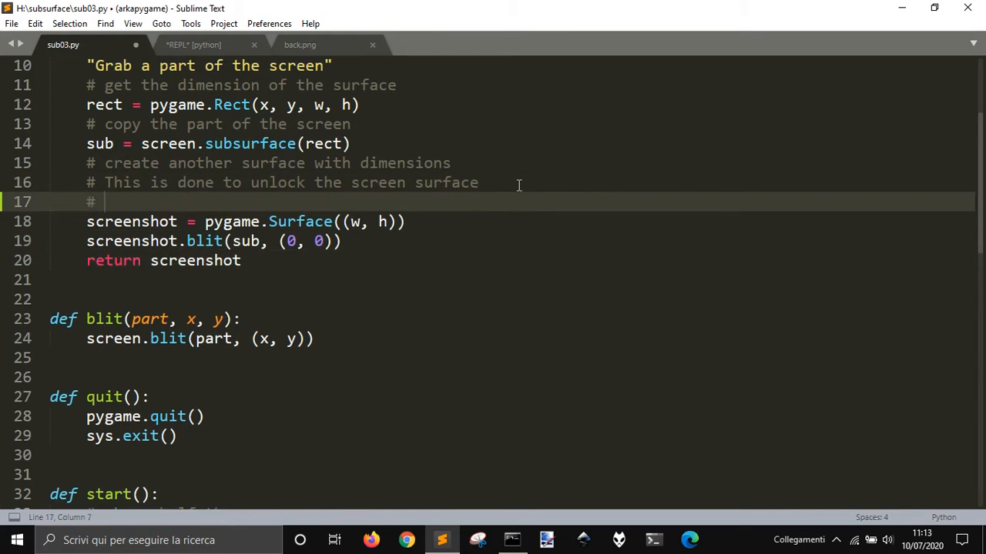
{"action": "type", "text": "Unlock screen"}
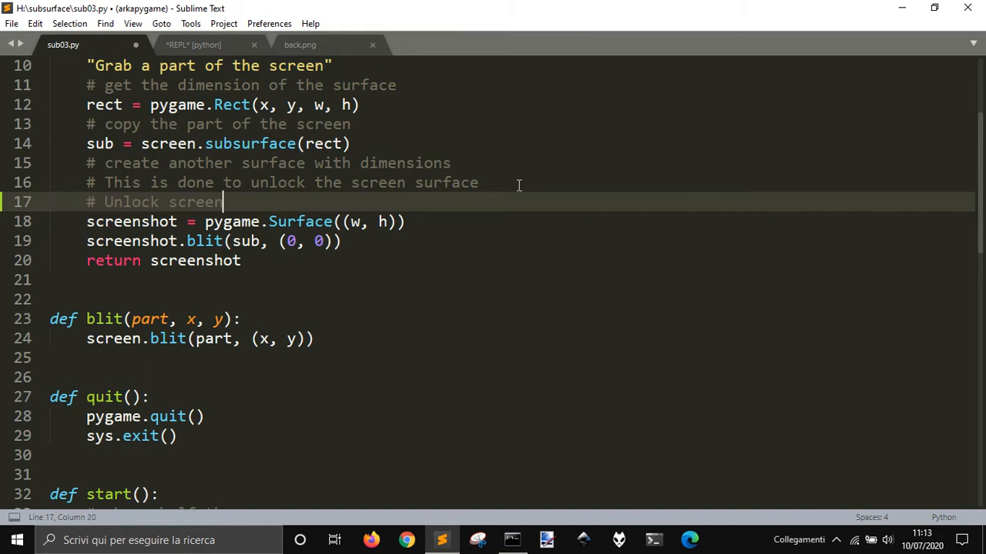
{"action": "type", "text": "surface"}
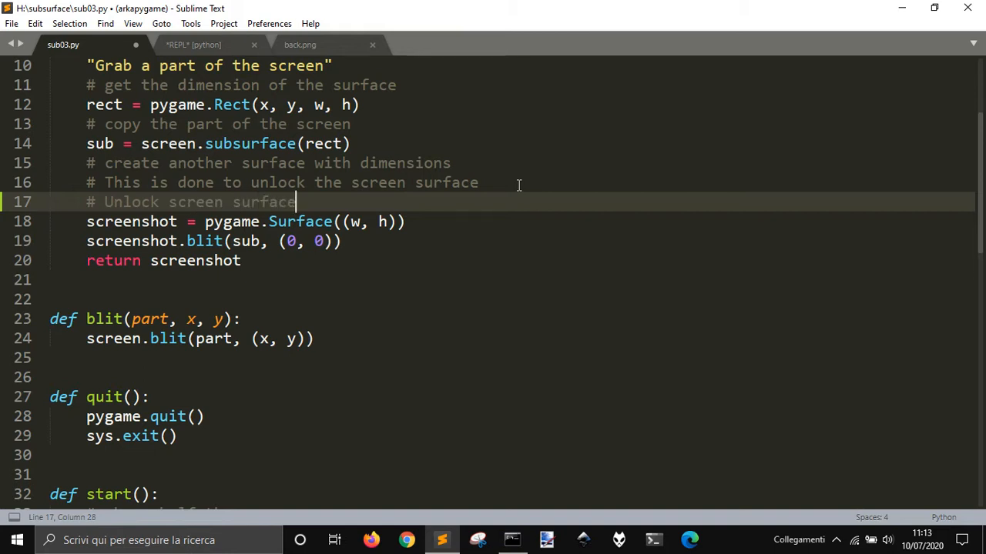
{"action": "type", "text": "here"}
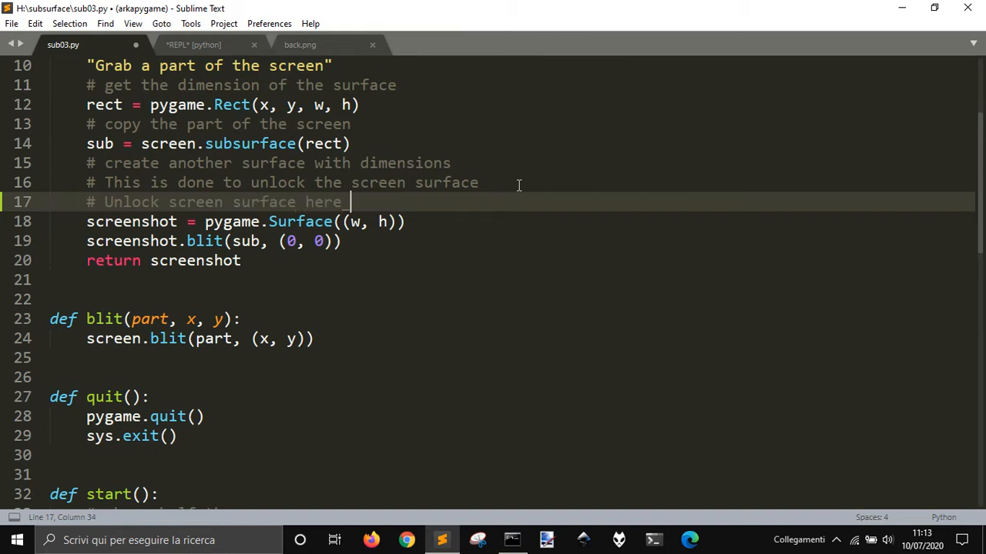
{"action": "key", "text": "ctrl+s"}
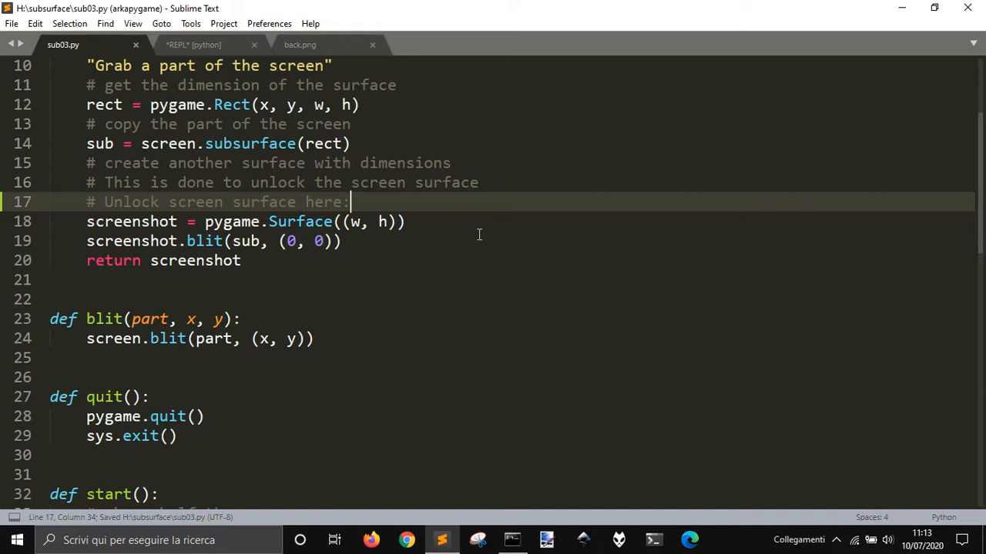
{"action": "scroll", "scroll_direction": "down", "scroll_amount": 3}
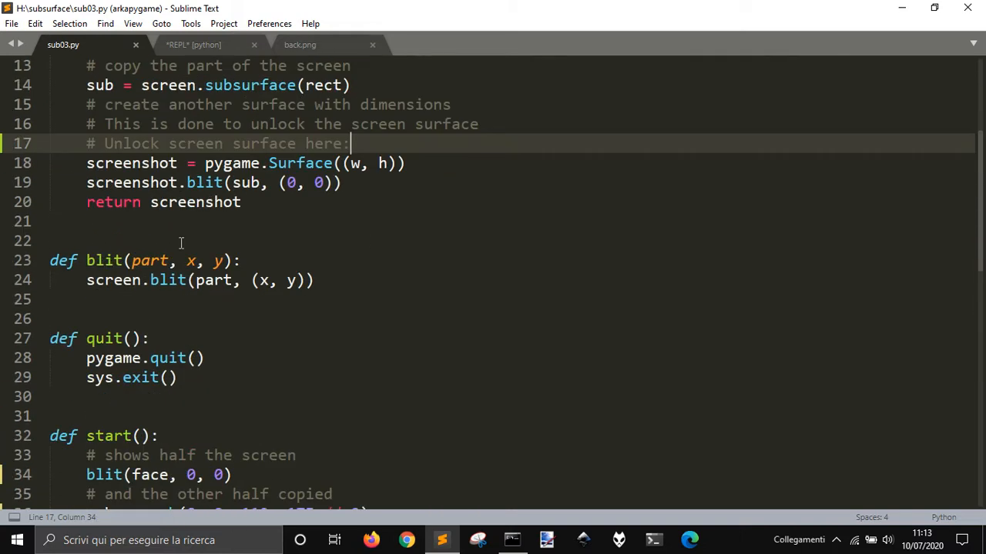
{"action": "mouse_move", "coordinate": [99, 183]}
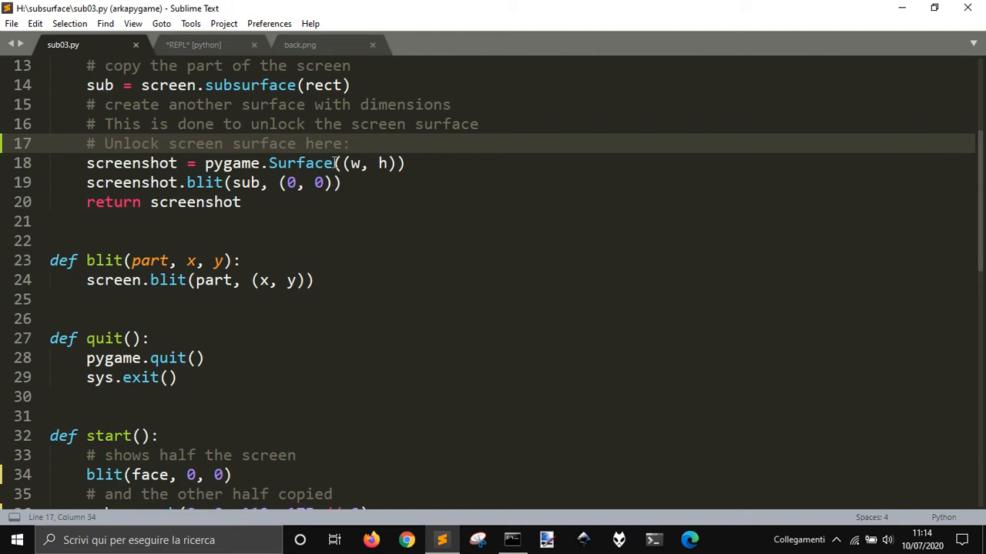
{"action": "scroll", "scroll_direction": "down", "scroll_amount": 3}
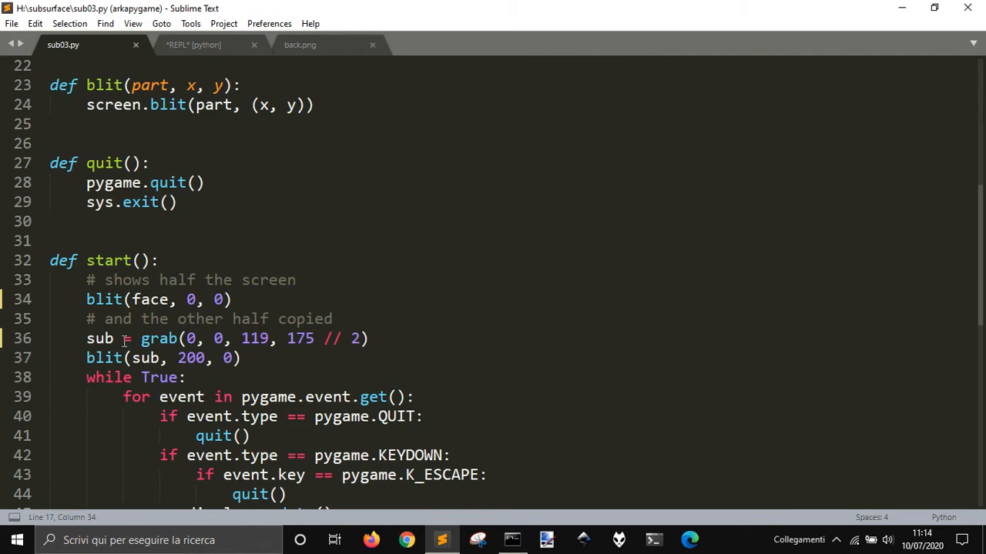
{"action": "mouse_move", "coordinate": [206, 358]}
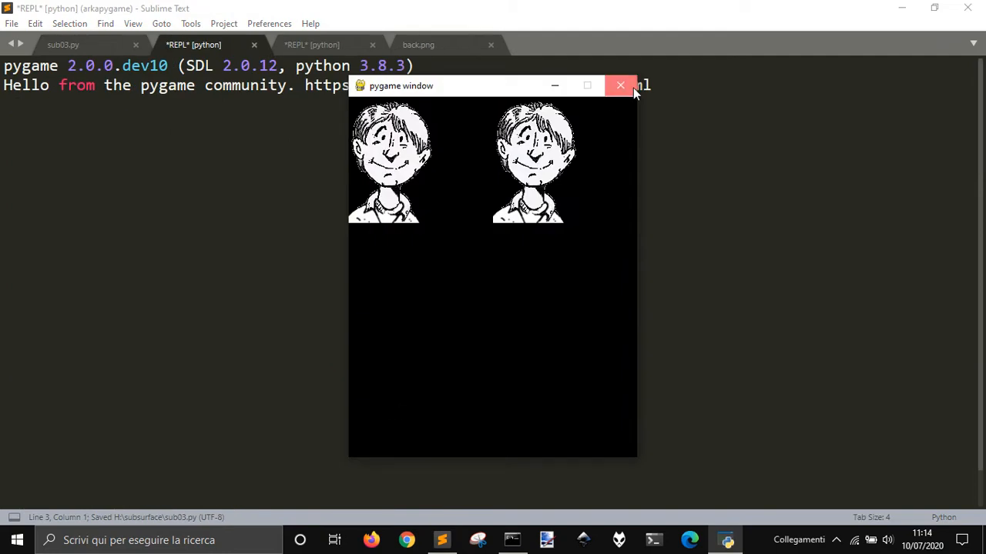
- Close the pygame window after each run, first full copy then smaller corner copy
{"action": "left_click", "coordinate": [620, 85]}
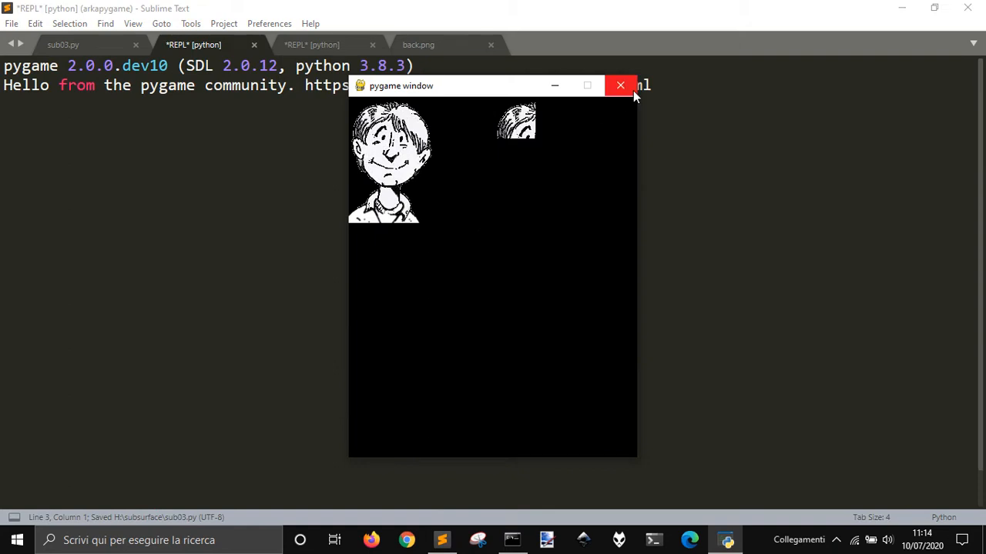
{"action": "left_click", "coordinate": [620, 84]}
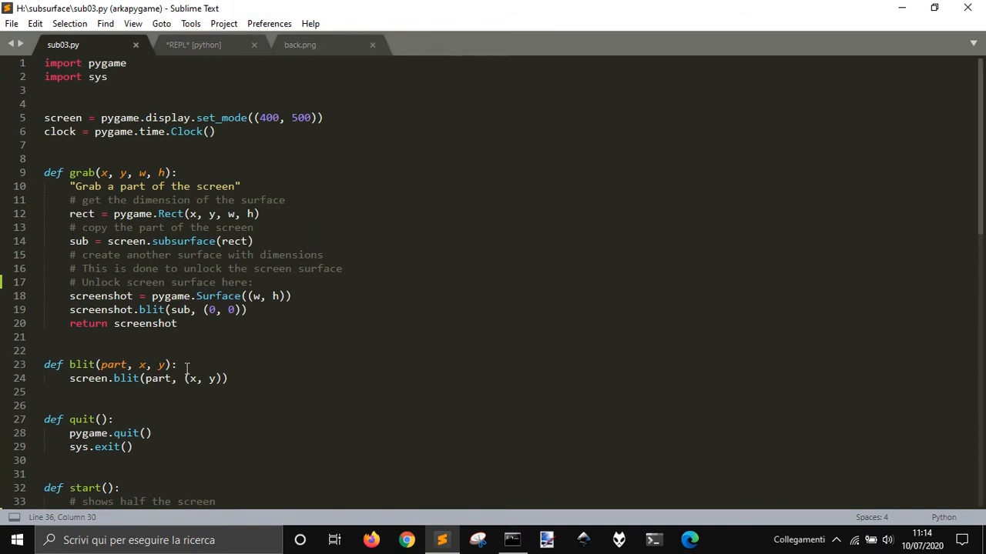
{"action": "scroll", "scroll_direction": "down", "scroll_amount": 3}
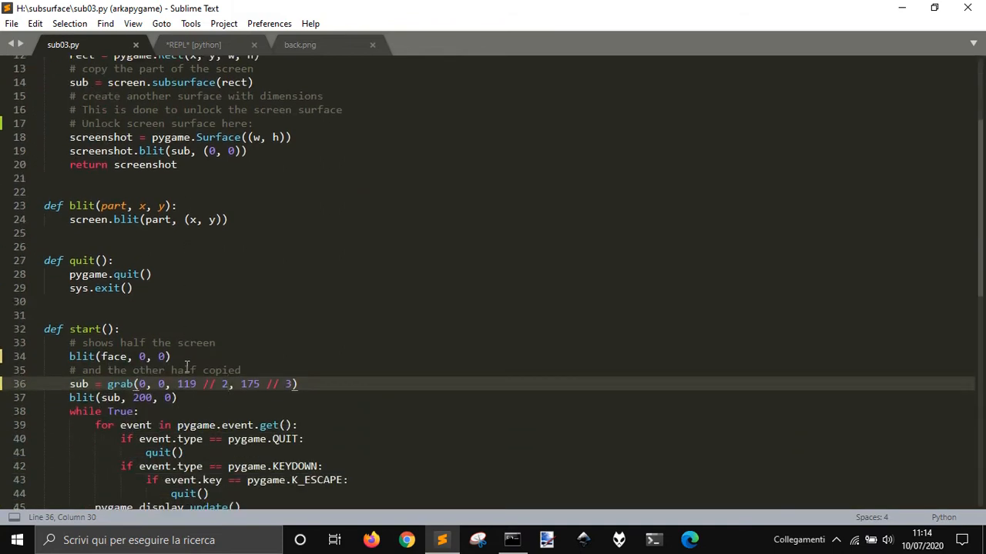
{"action": "scroll", "scroll_direction": "down", "scroll_amount": 3}
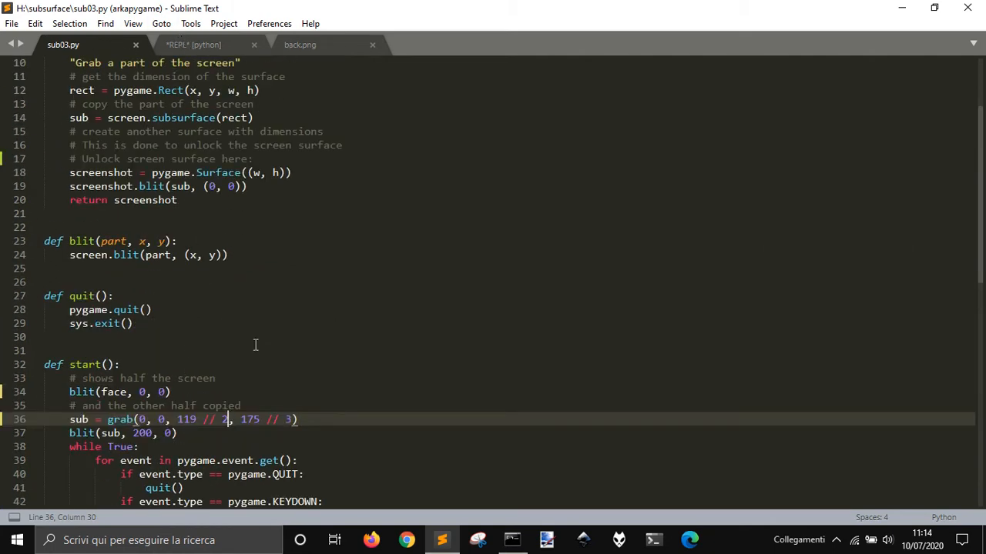
{"action": "scroll", "scroll_direction": "down", "scroll_amount": 3}
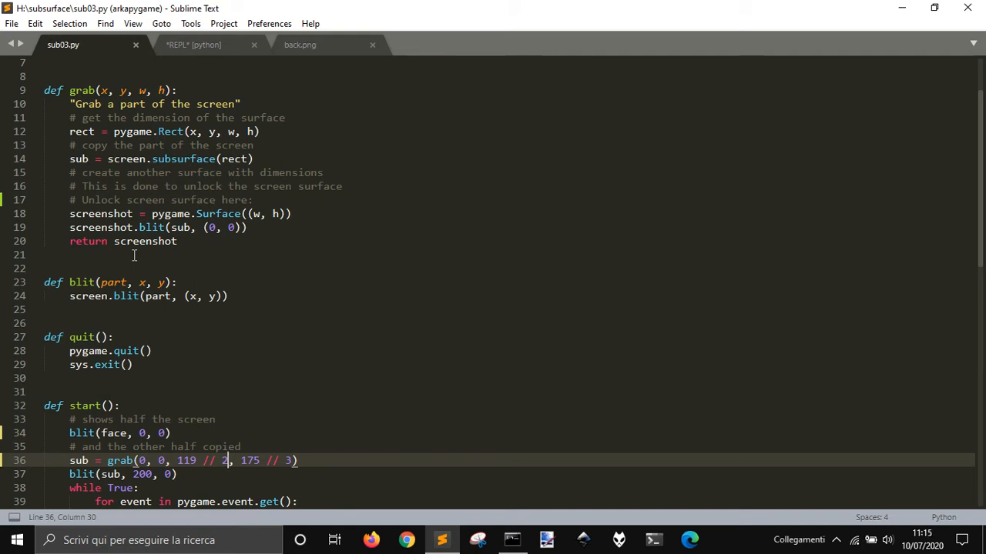
{"action": "scroll", "scroll_direction": "down", "scroll_amount": 3}
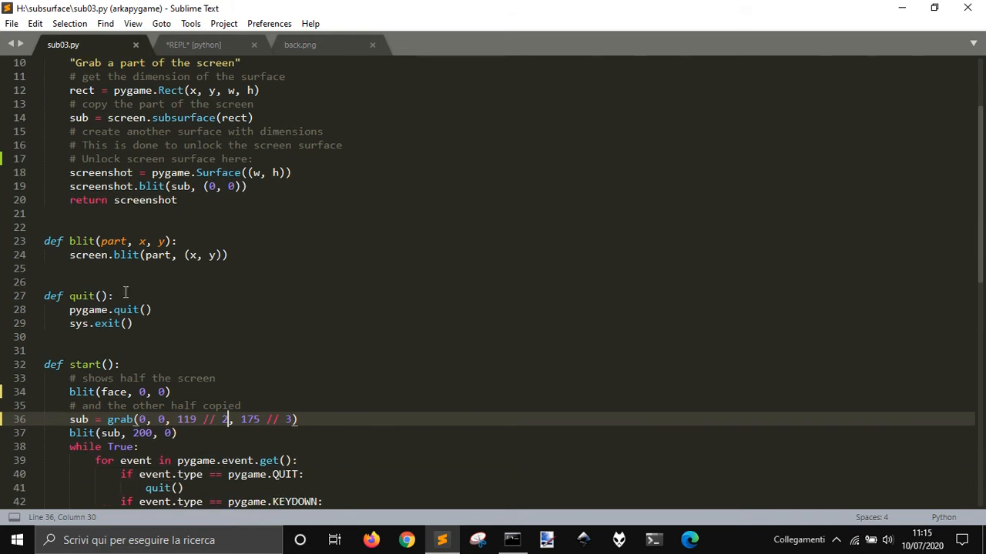
{"action": "scroll", "scroll_direction": "down", "scroll_amount": 3}
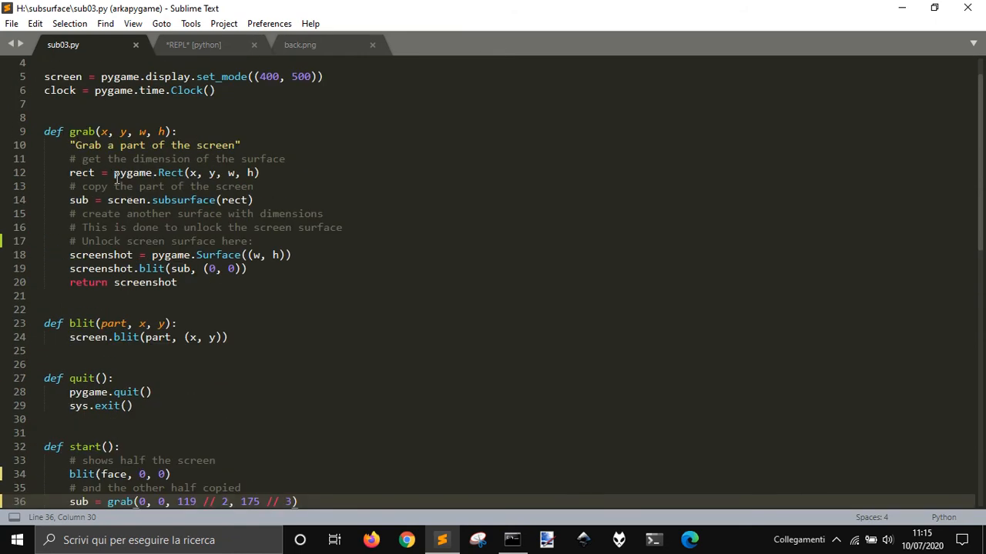
{"action": "scroll", "scroll_direction": "down", "scroll_amount": 3}
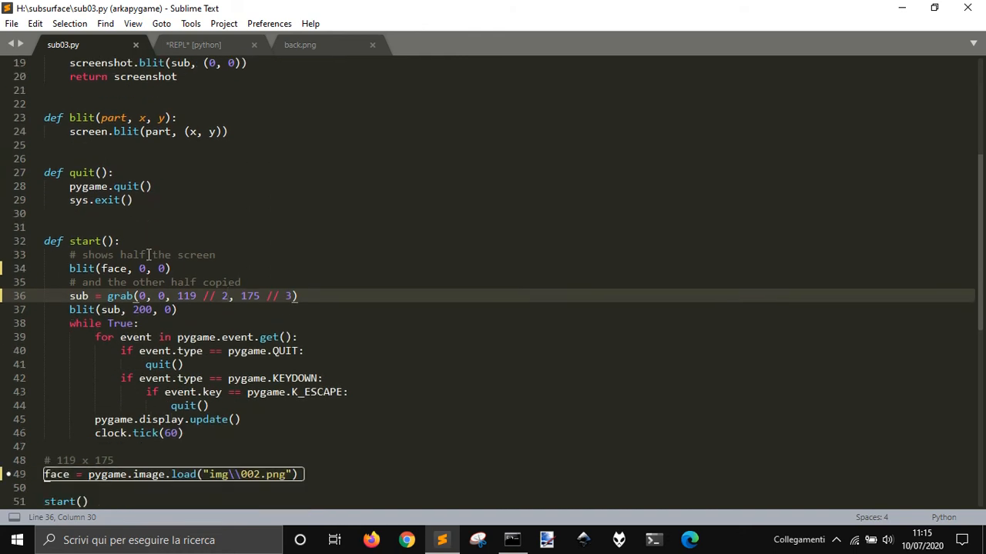
{"action": "scroll", "scroll_direction": "down", "scroll_amount": 3}
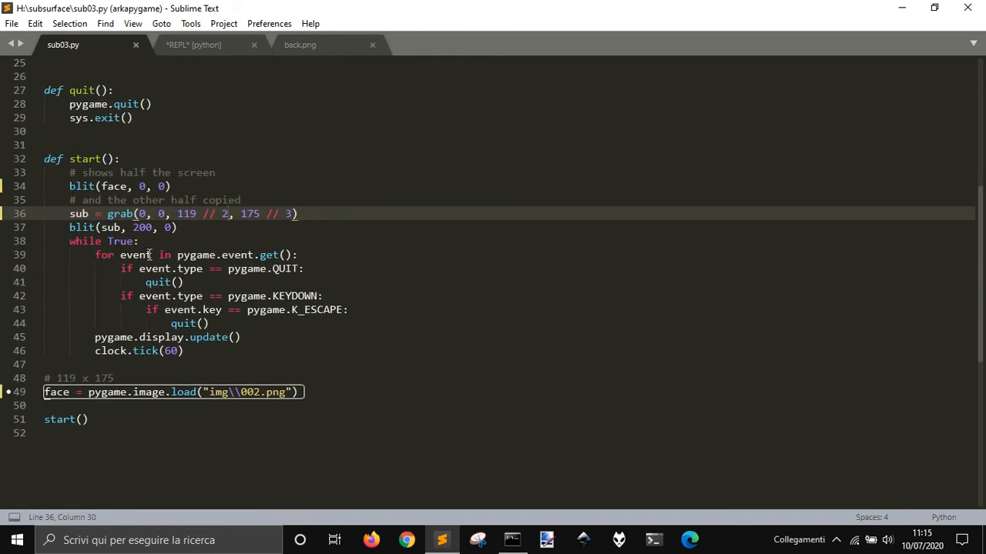